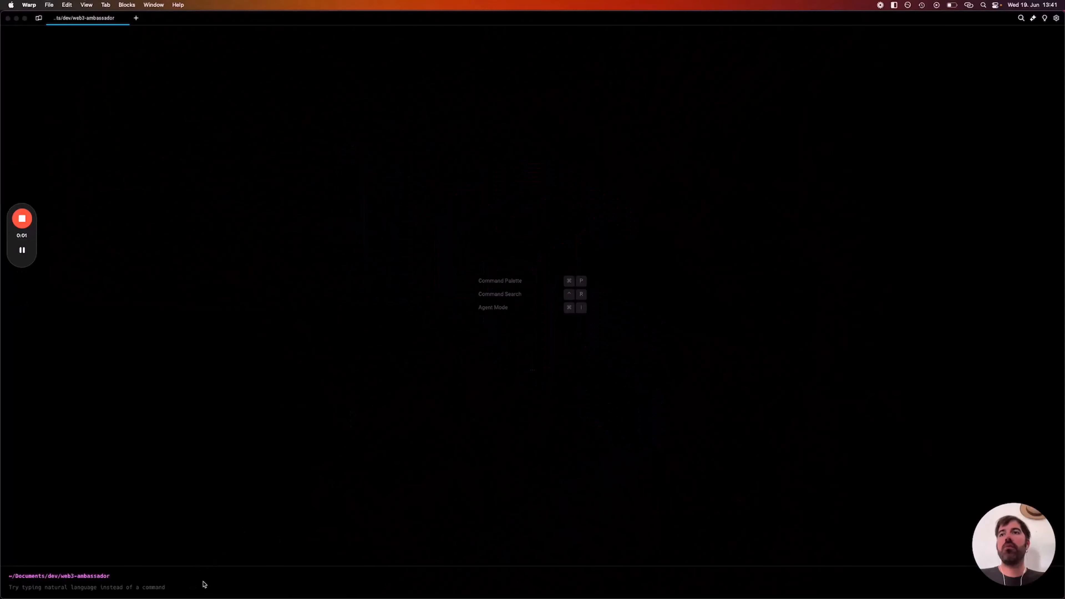
mouse_move(289, 511)
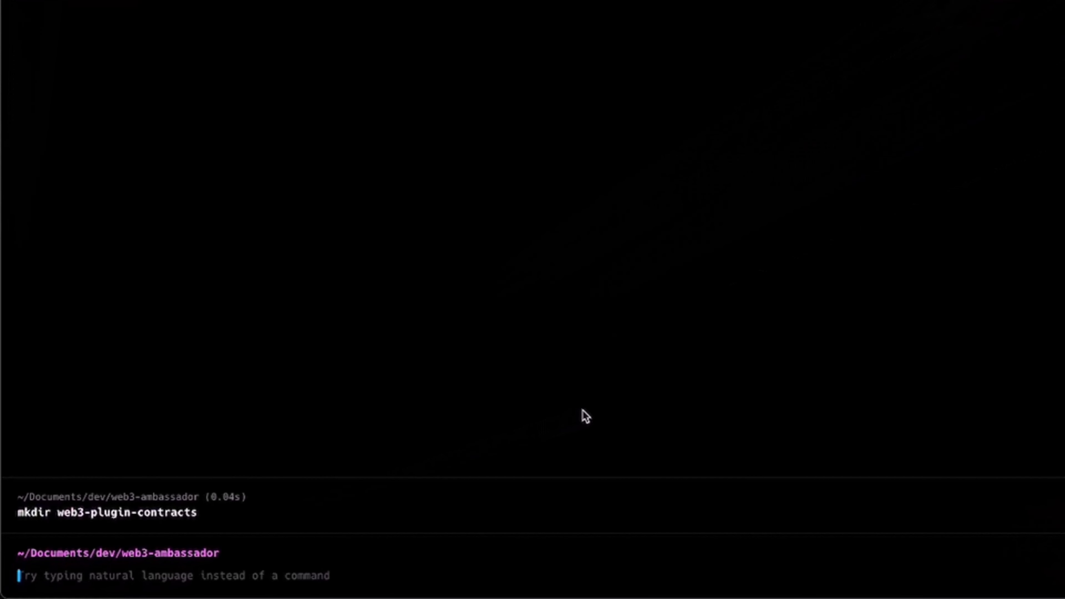
Enter web3-plugin-contracts, run npm init -y, and launch VS Code with code.
type("cd web3-plugin-contracts/")
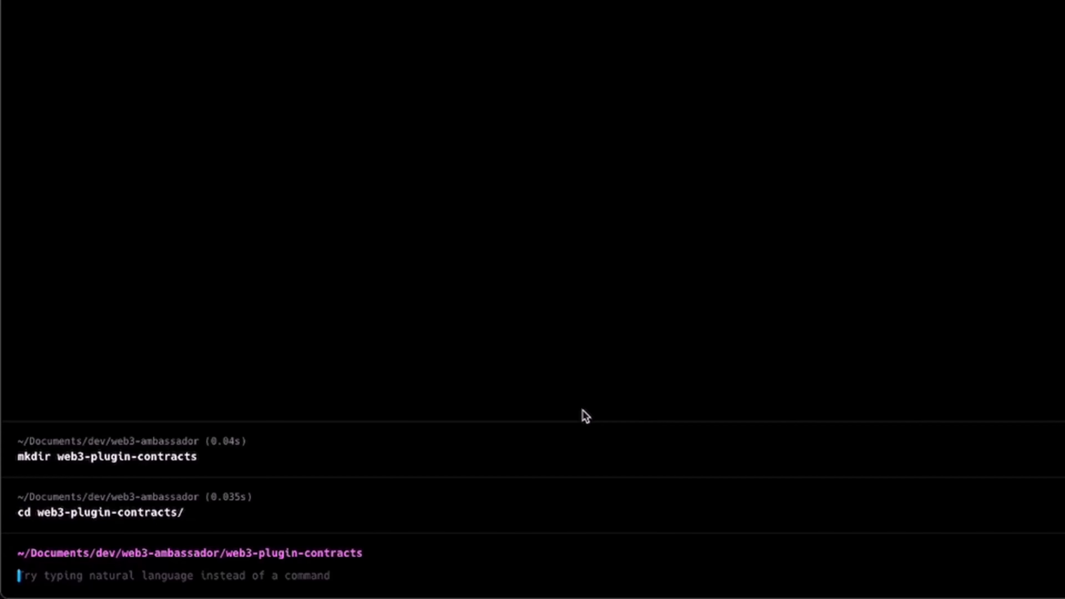
type("npm init -y")
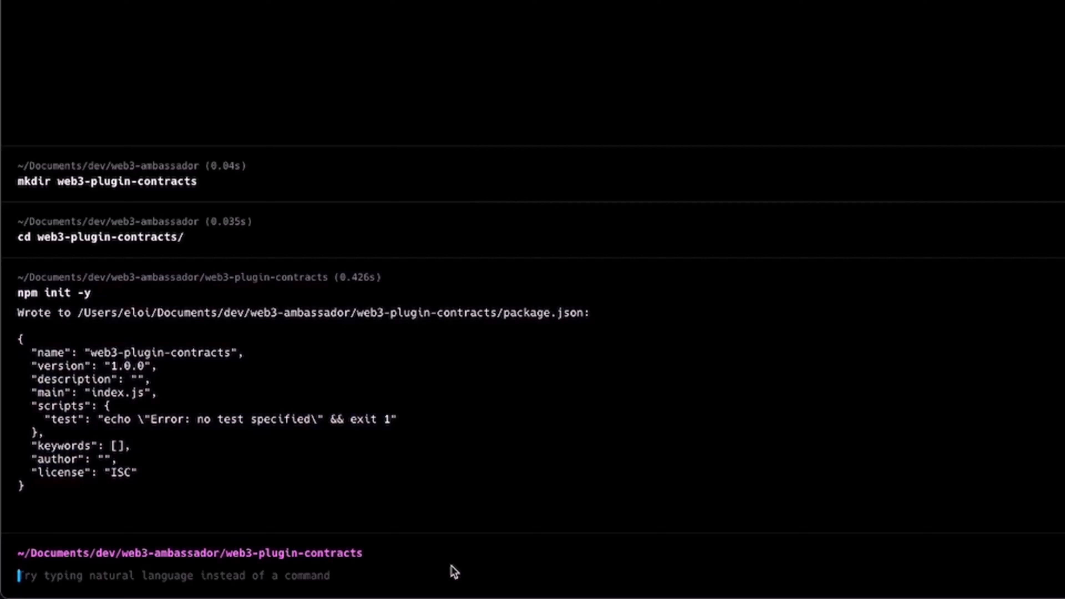
type("code")
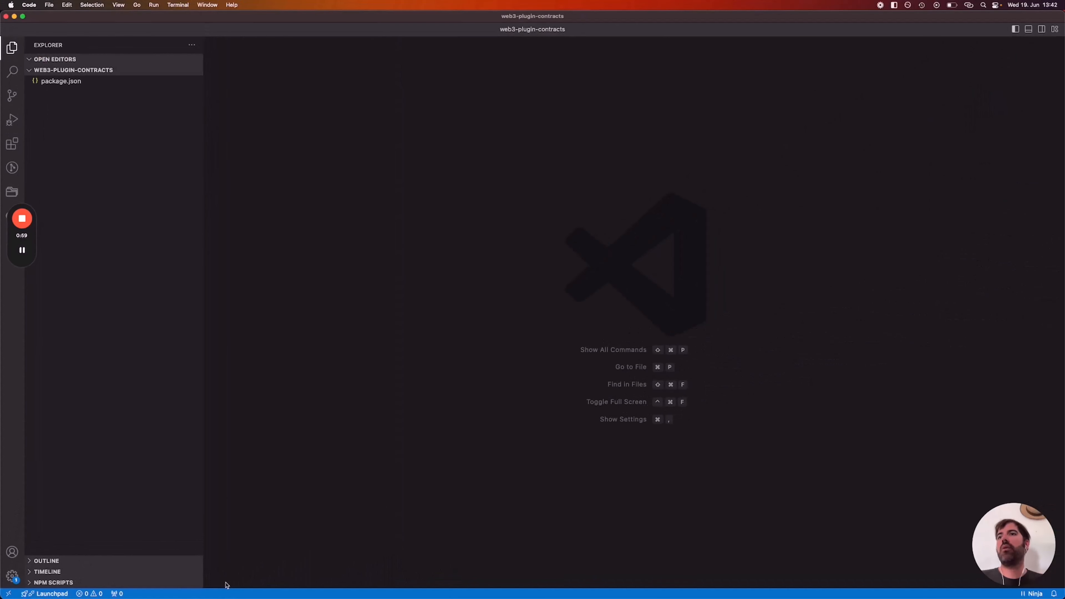
mouse_move(418, 287)
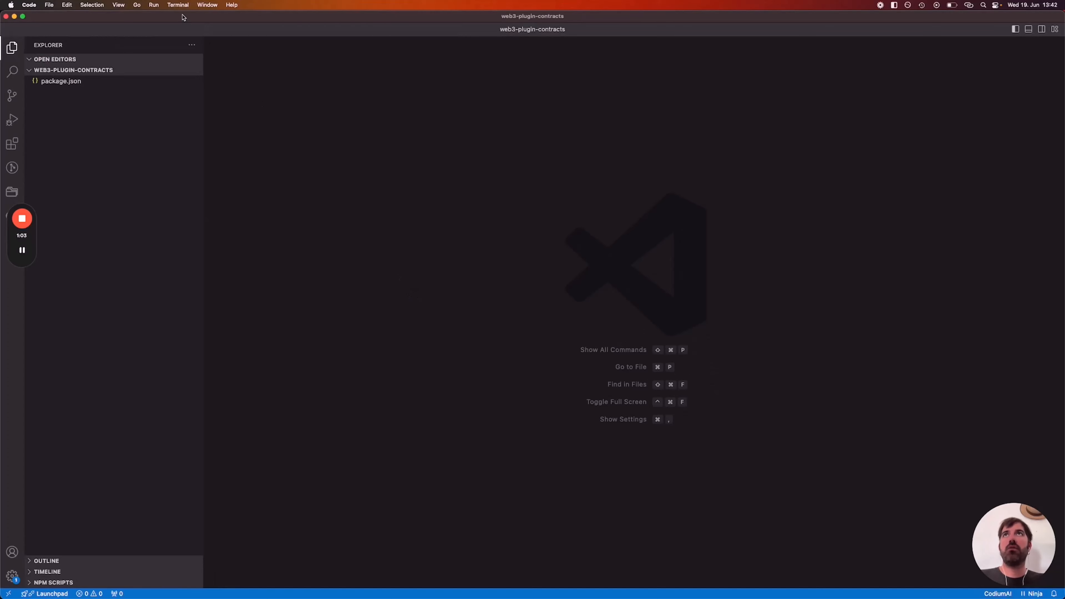
Start a new integrated terminal in the project folder via the Terminal menu.
left_click(177, 5)
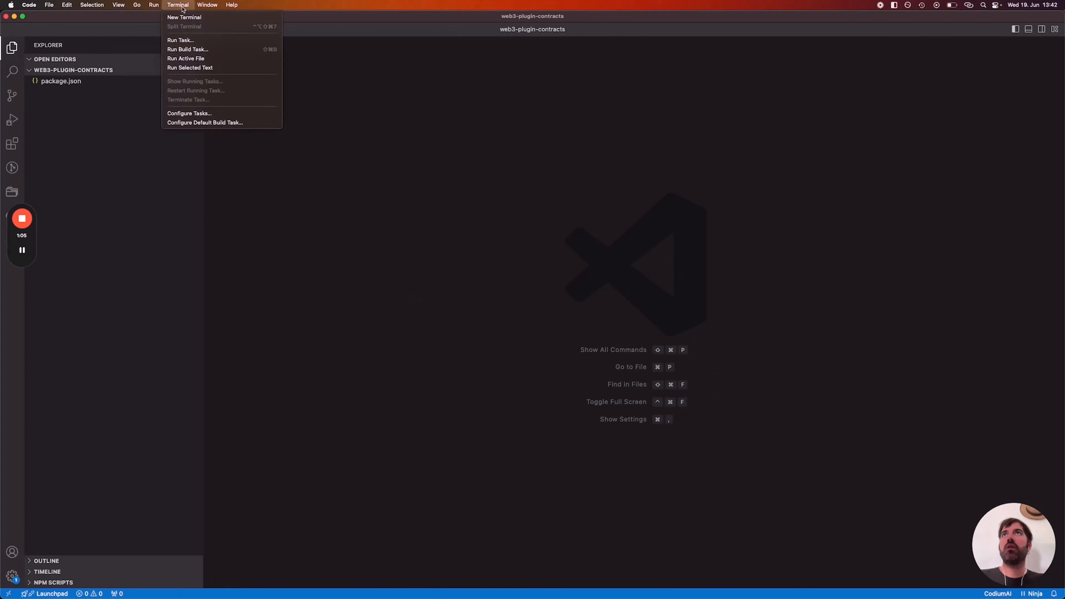
left_click(184, 17)
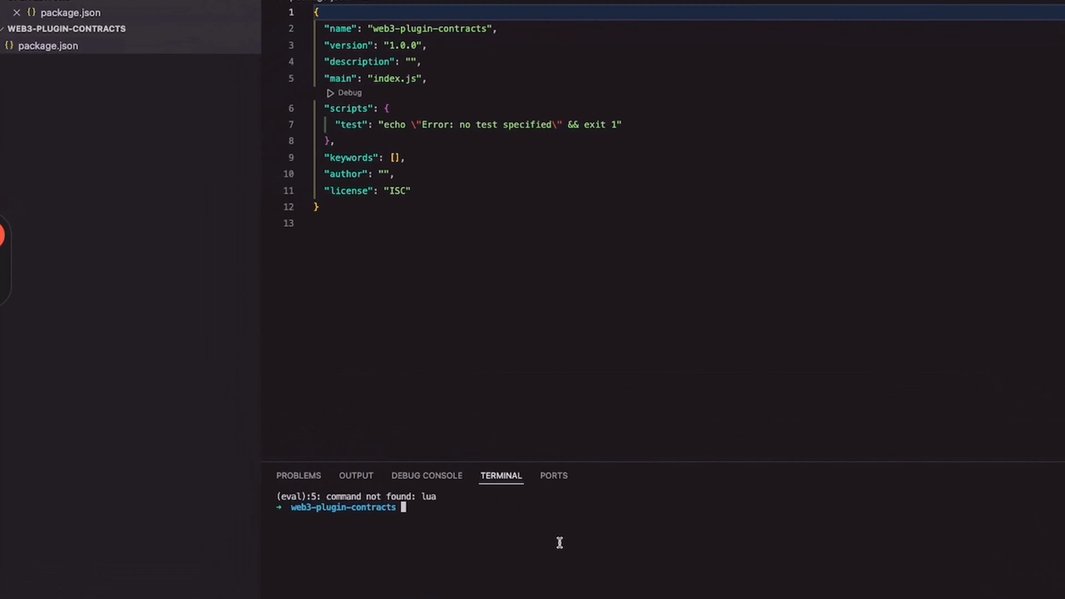
Install web3 and web3-plugin-contracts with npm, retrying after the mistyped command, then create index.js.
type("npm")
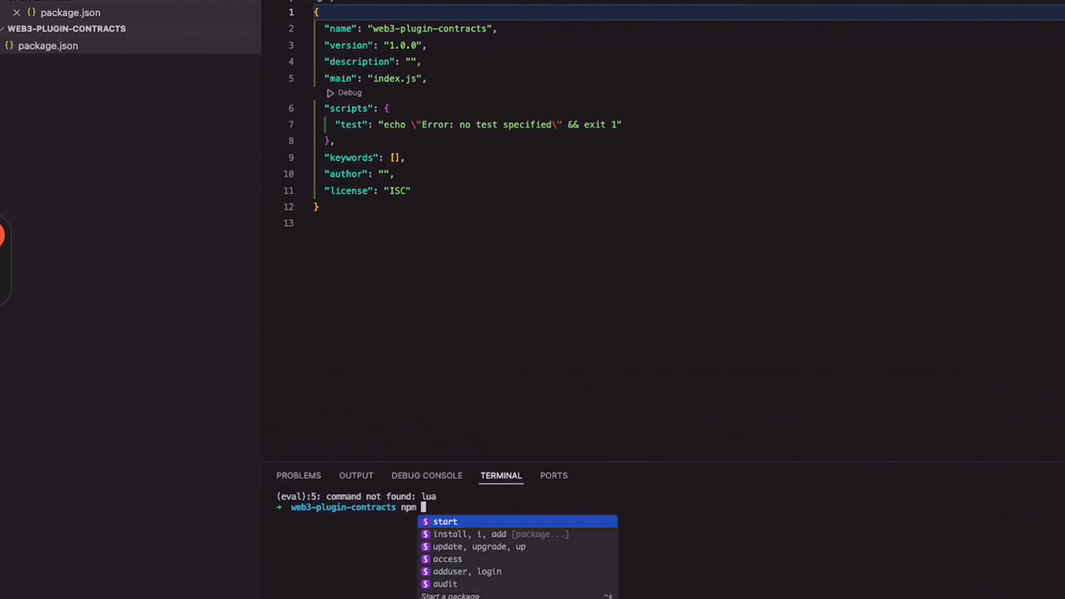
type("web3")
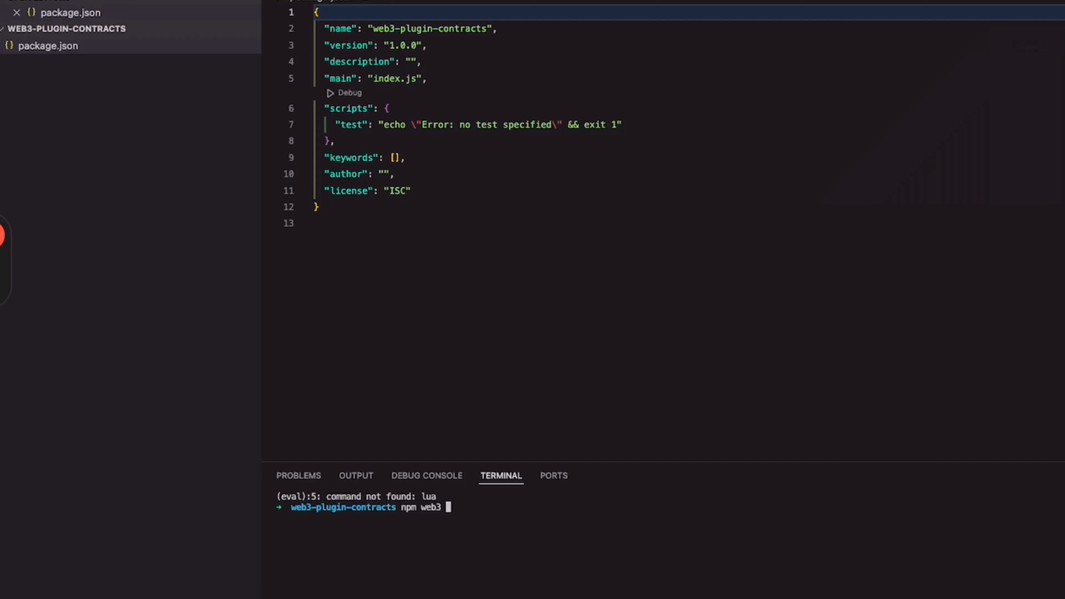
type("web3-plugin-contracts")
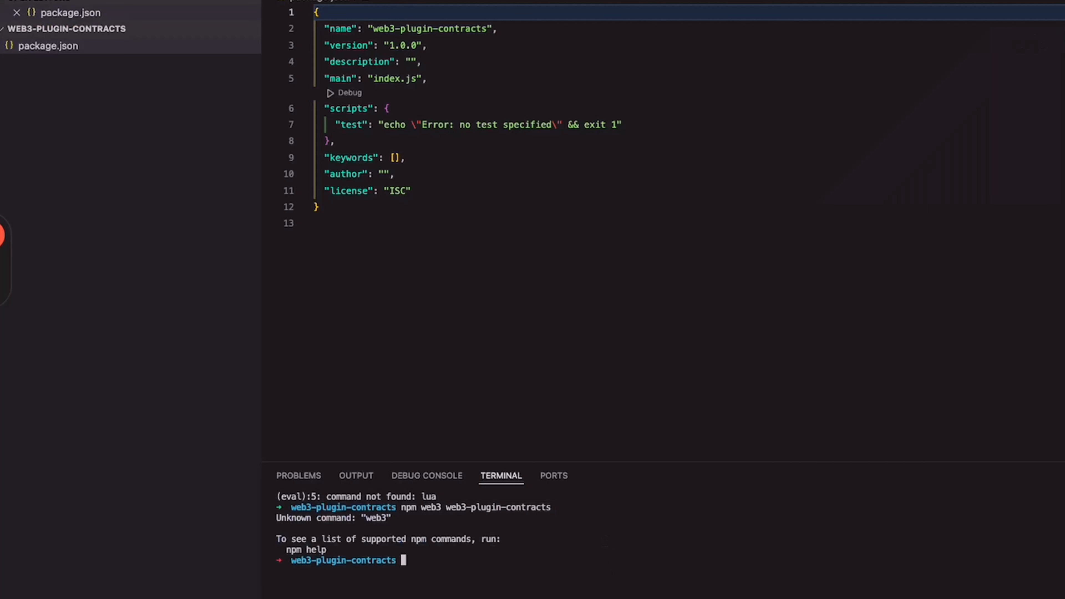
type("npm web3 web3-plugin-contracts")
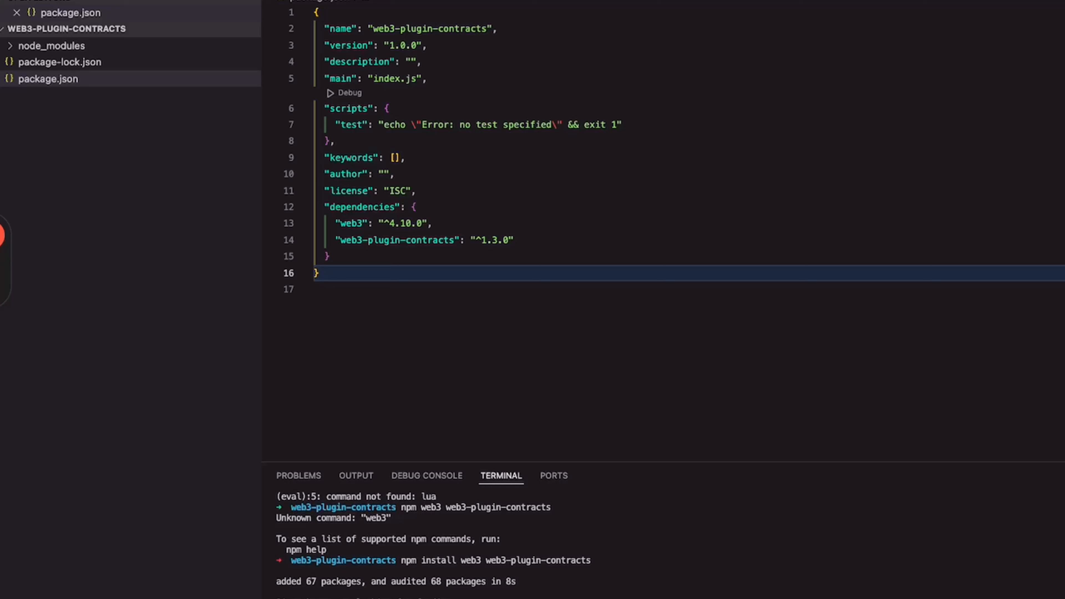
left_click(36, 77)
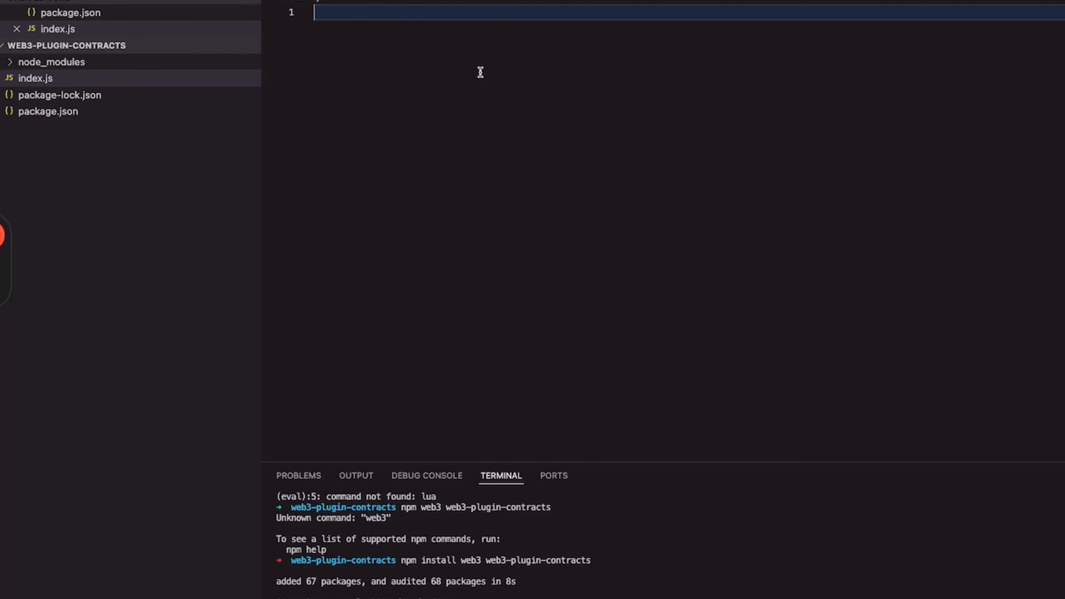
Write import Web3 from "web3" at the top of index.js.
type("import")
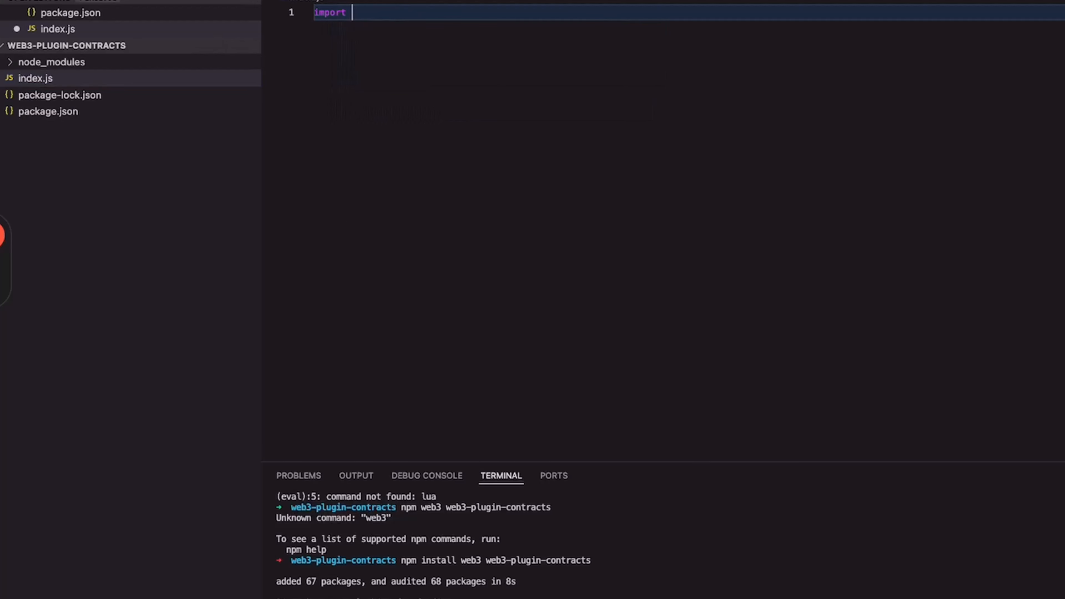
type("Web3")
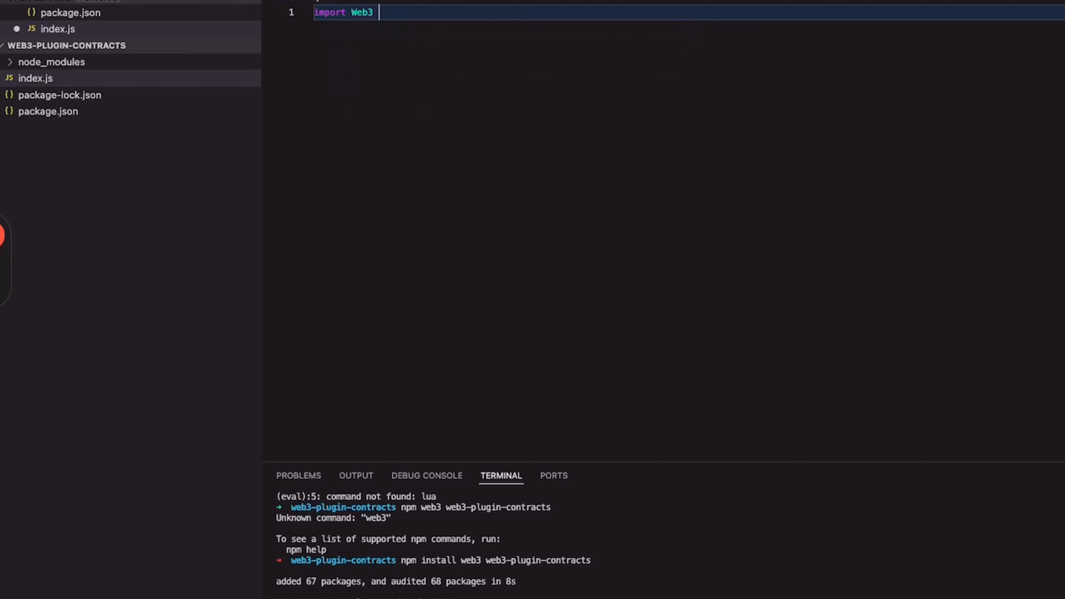
type("from \"web3\"")
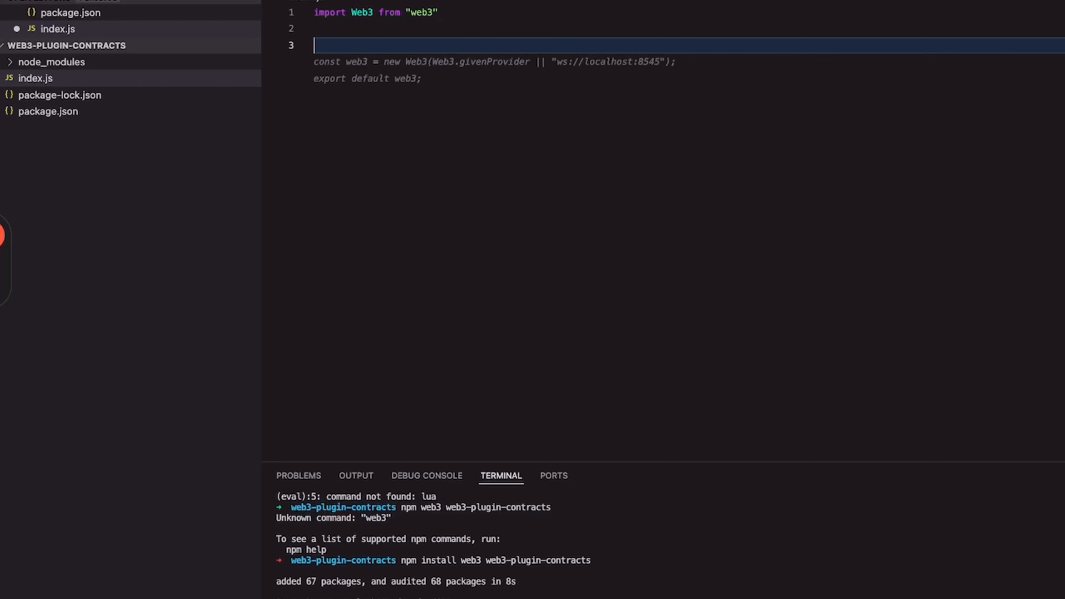
Declare const web3 = new Web3(new Web3.providers.HttpProvider(localhost:8545)) and remove Copilot's extra lines.
type("const")
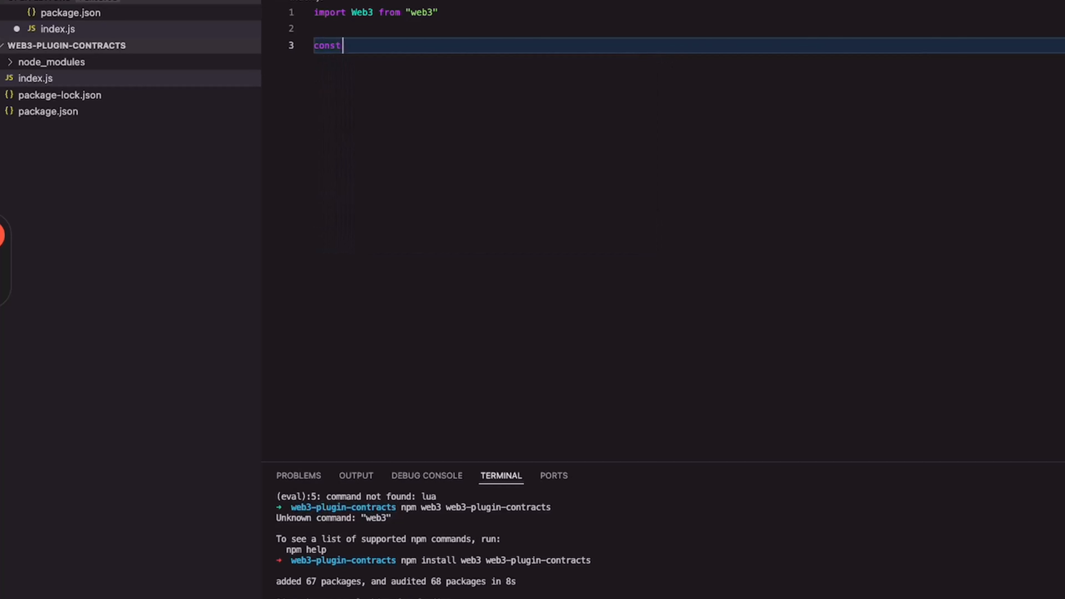
type("wb")
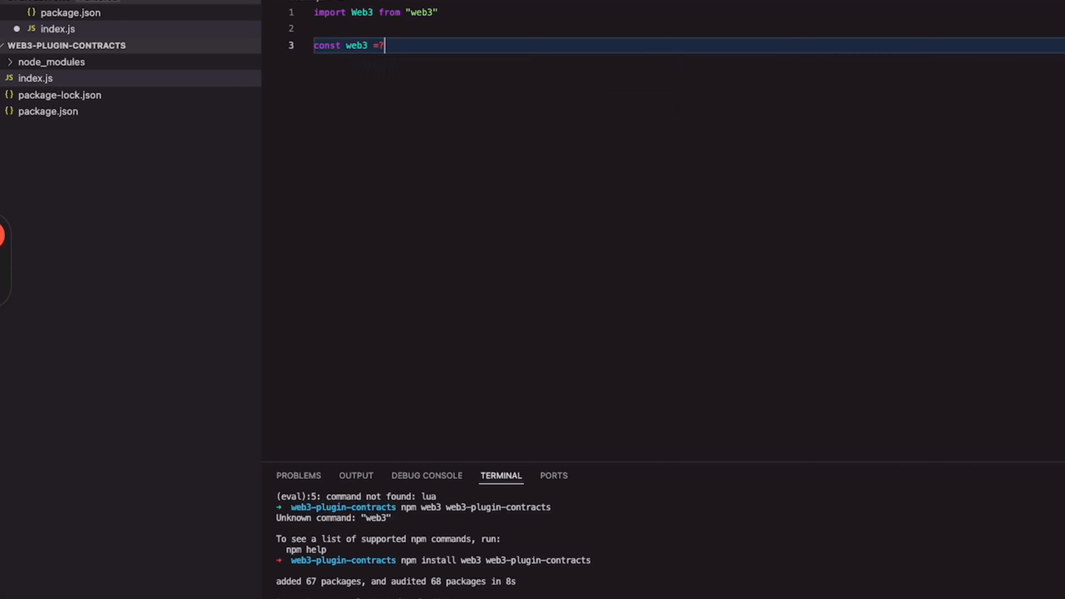
type("new")
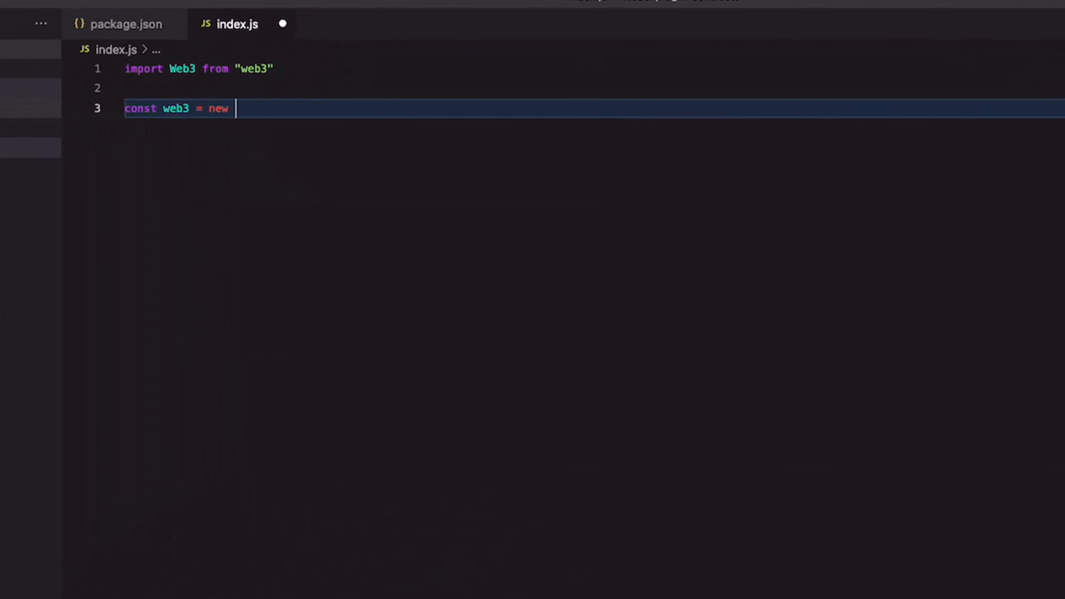
type("Web3")
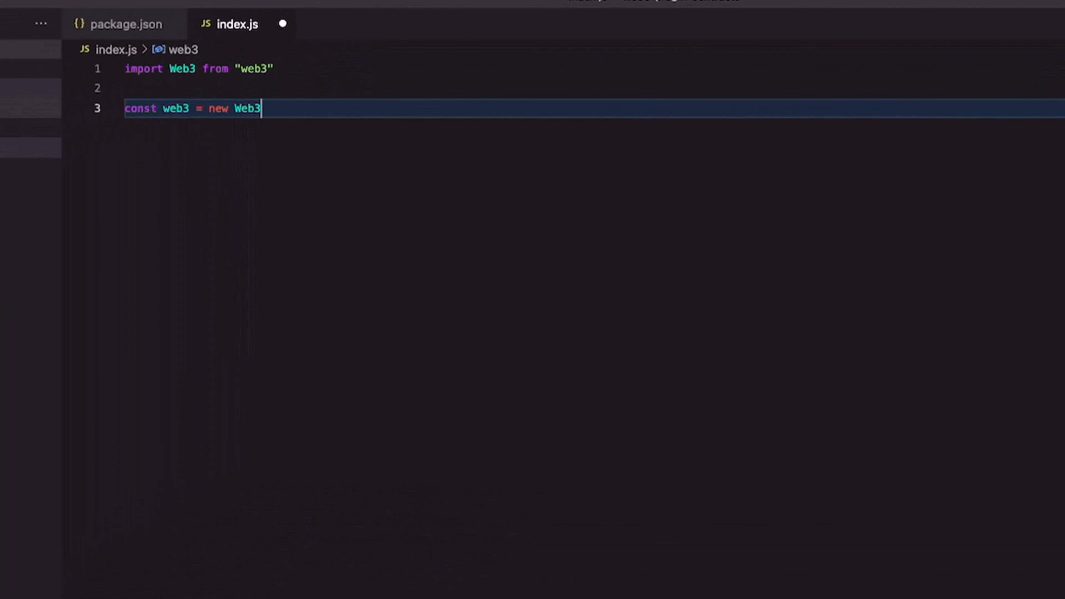
type("()")
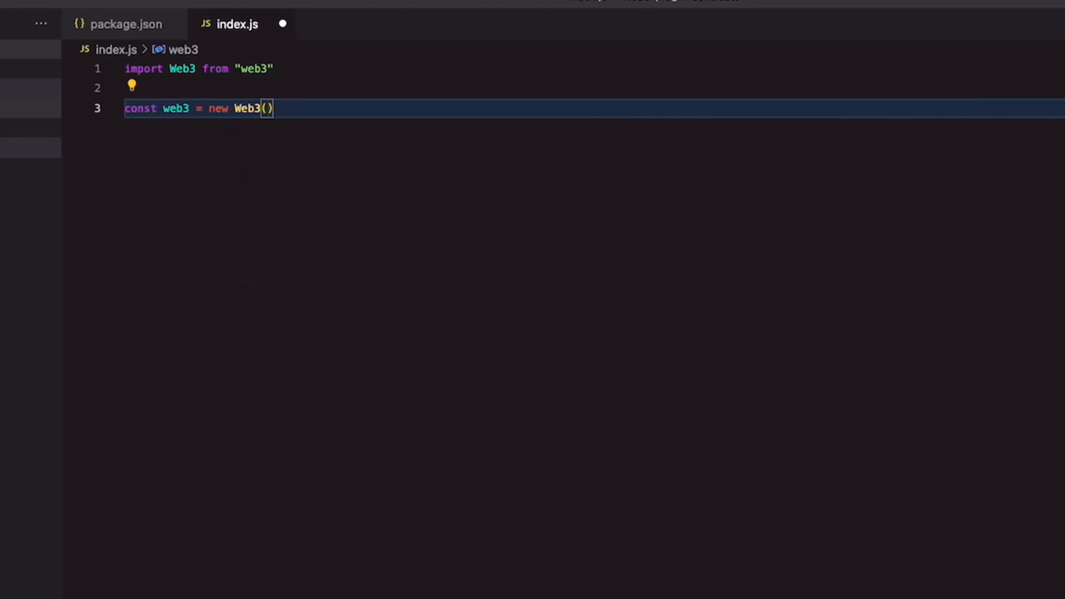
type("new Web3")
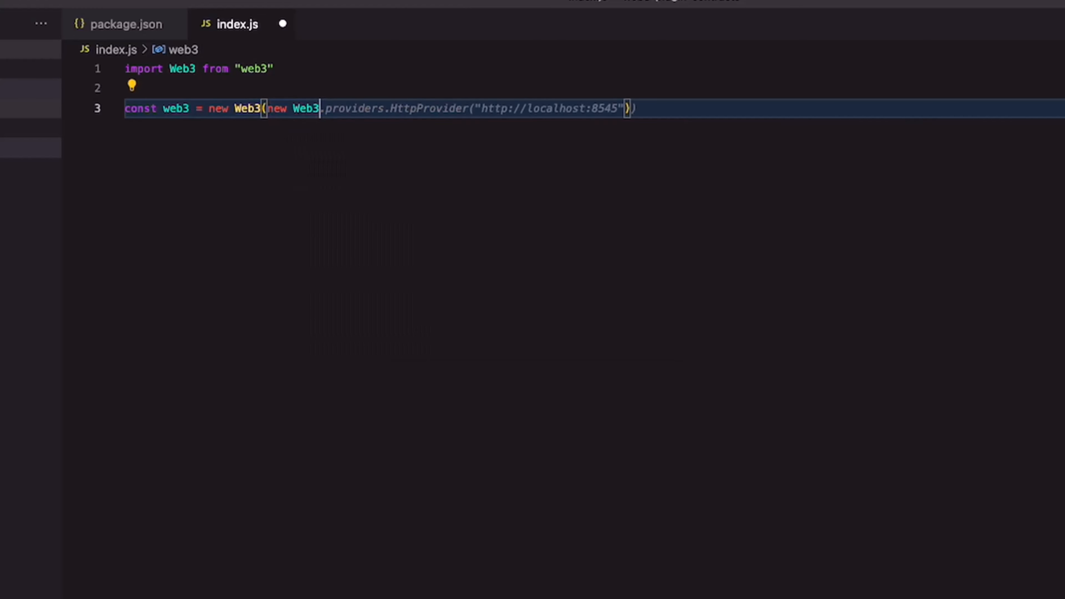
type(".pr")
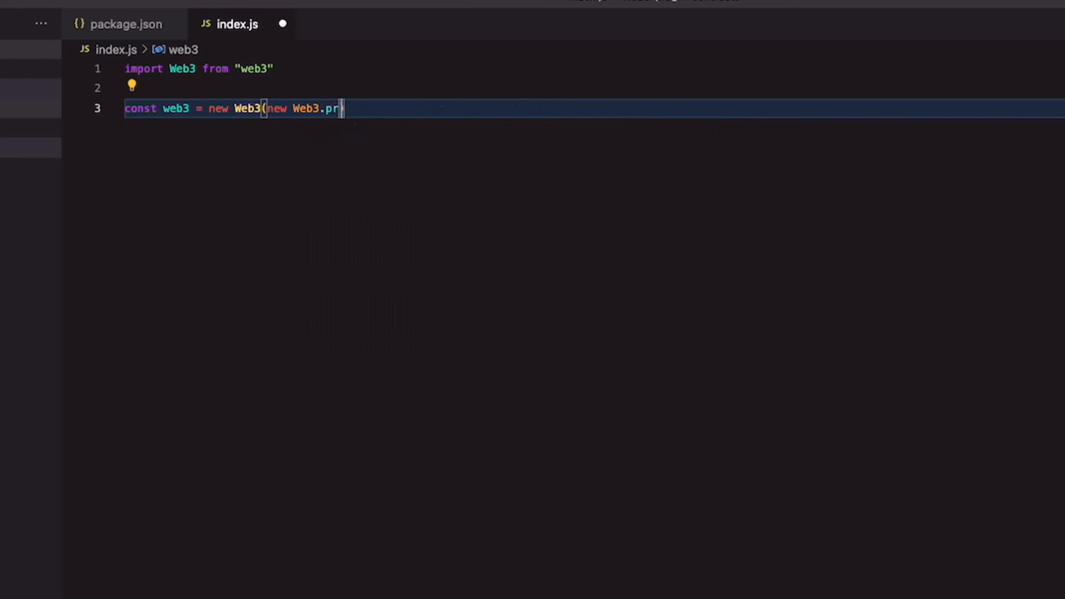
type("o")
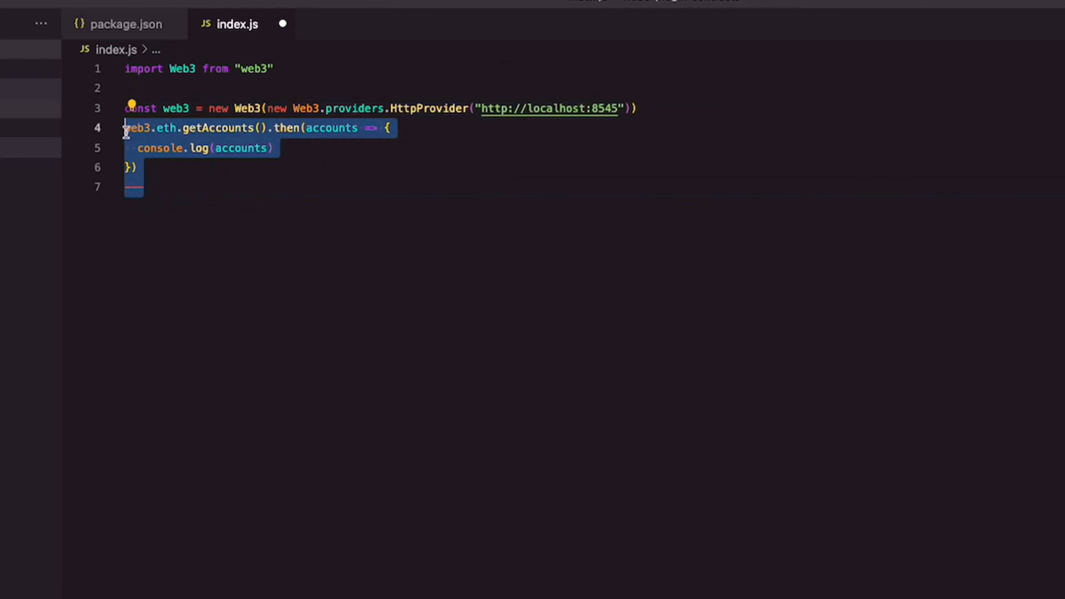
key("Delete")
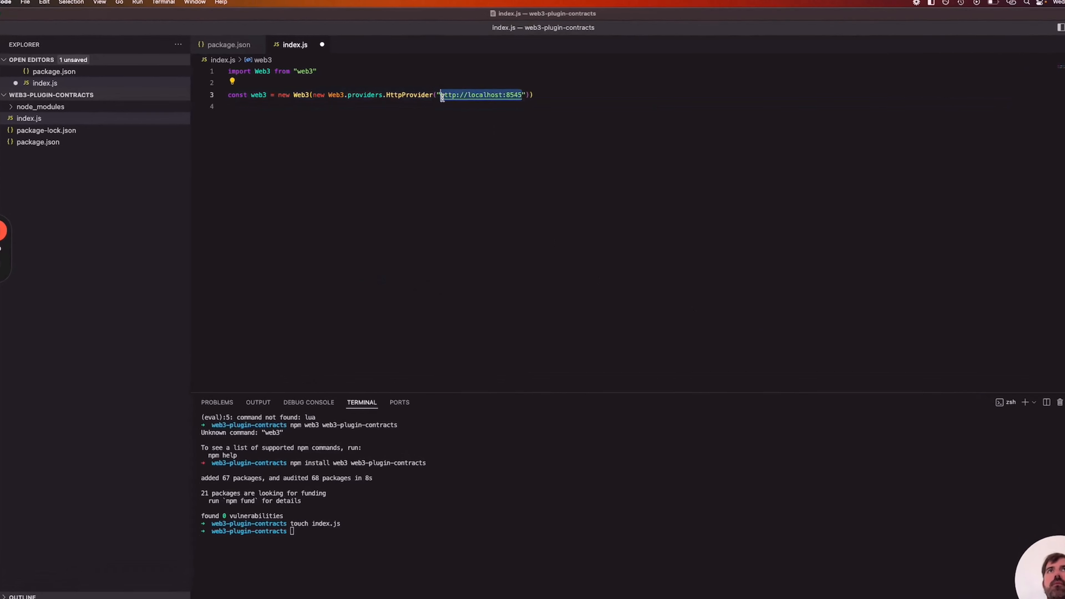
type("https://ethereum-sepolia-rpc.publicnode.com")
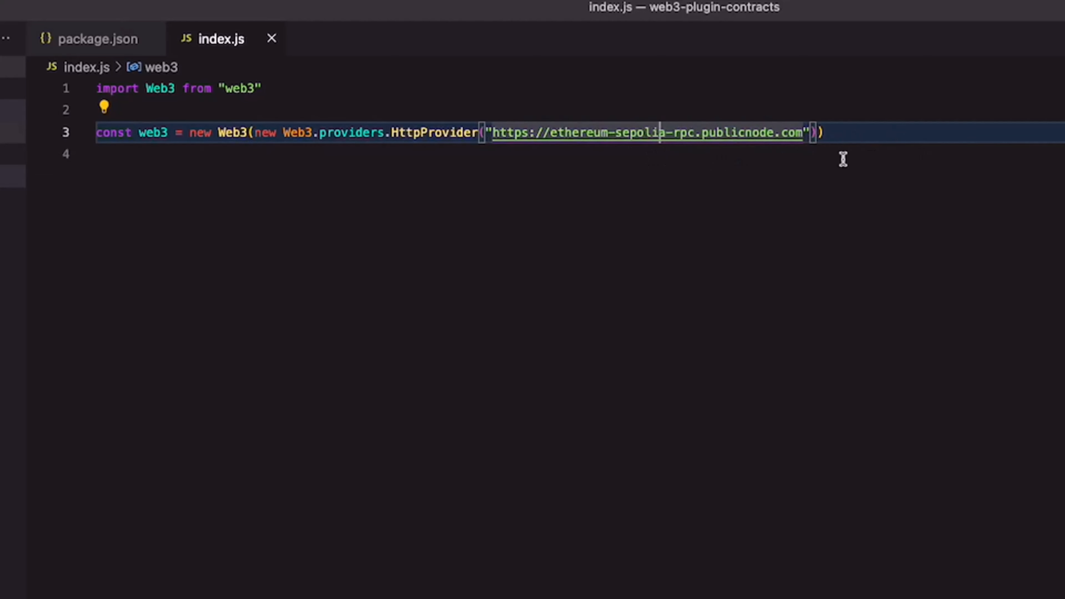
mouse_move(666, 166)
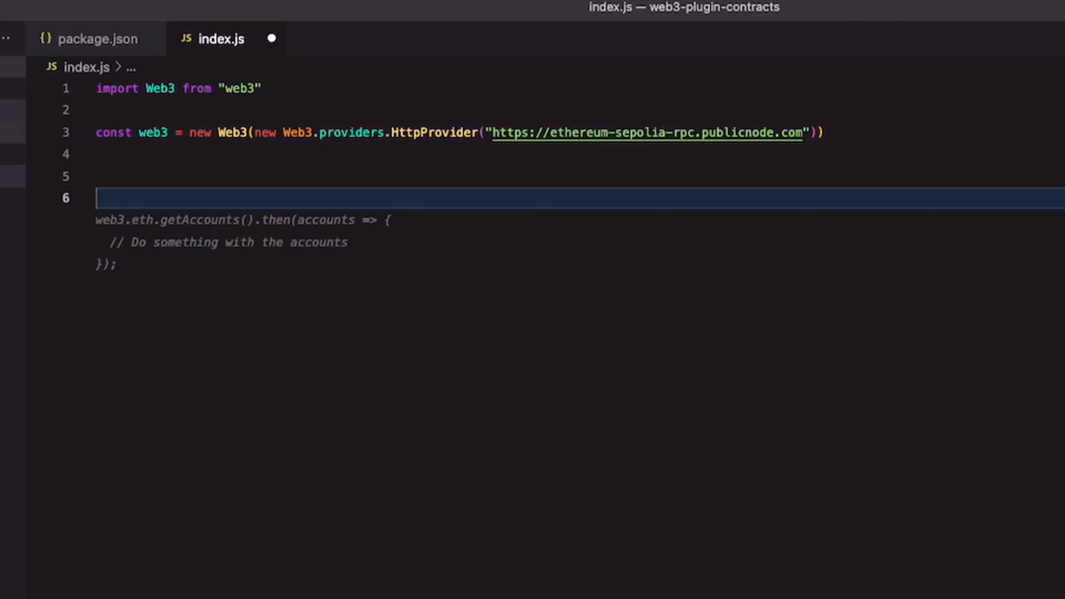
type("const")
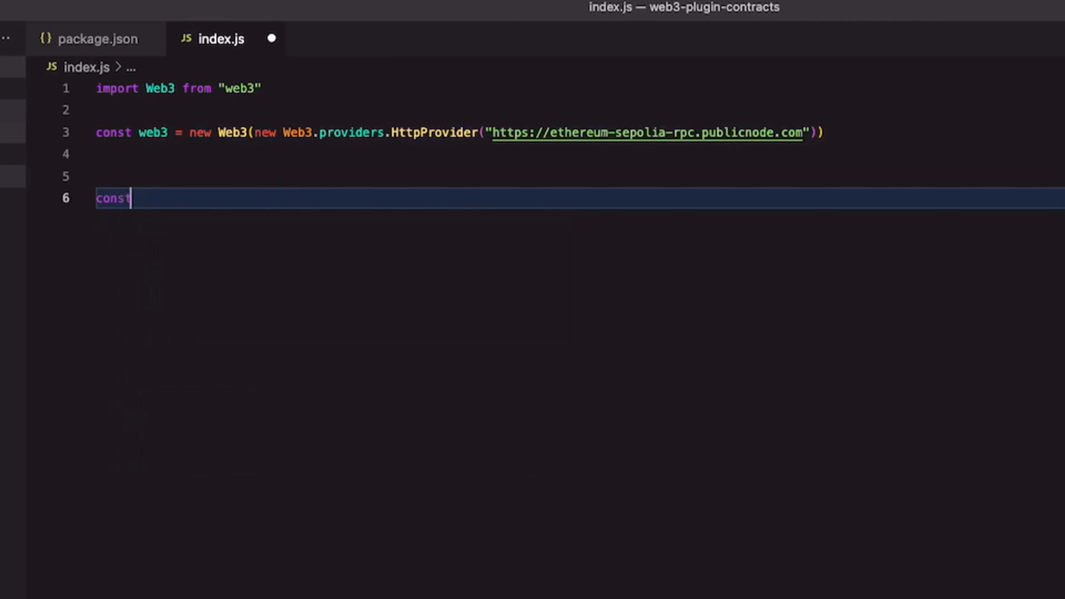
type("API_")
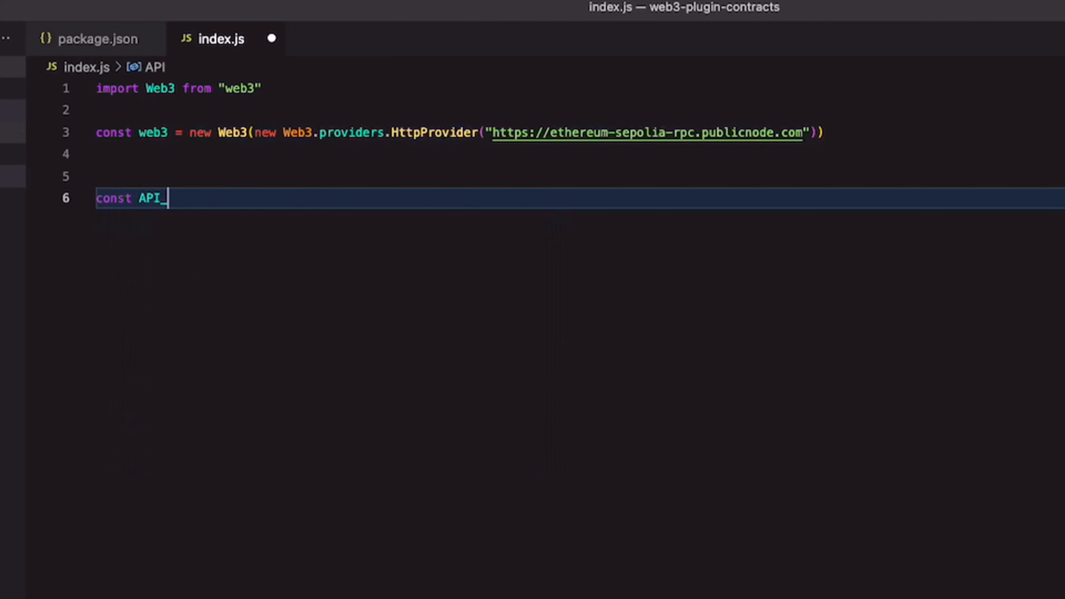
type("KEY =")
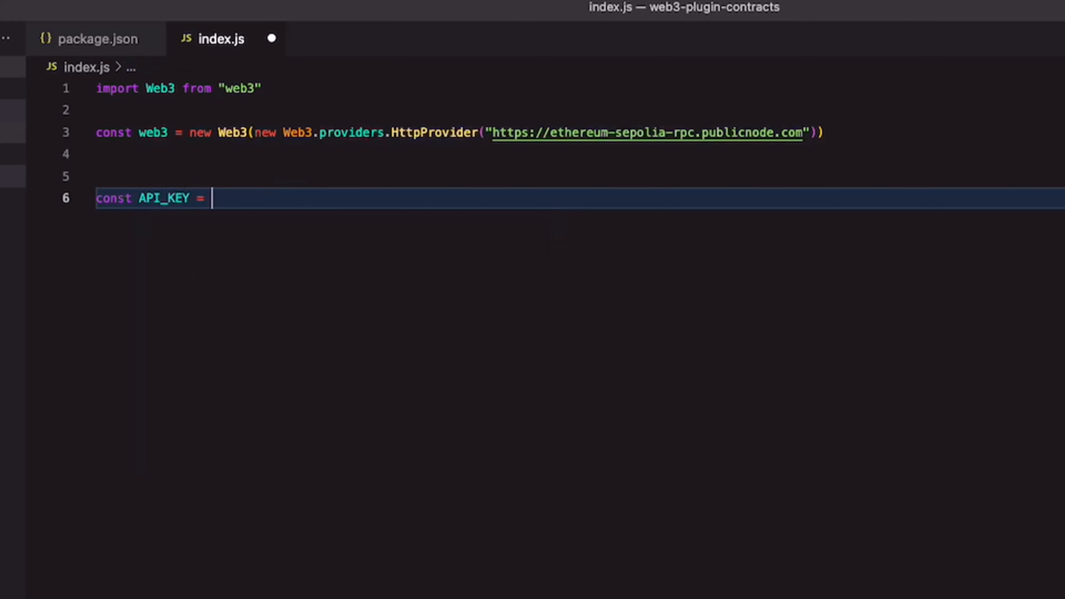
type("\"YOUR_API_KEY\"")
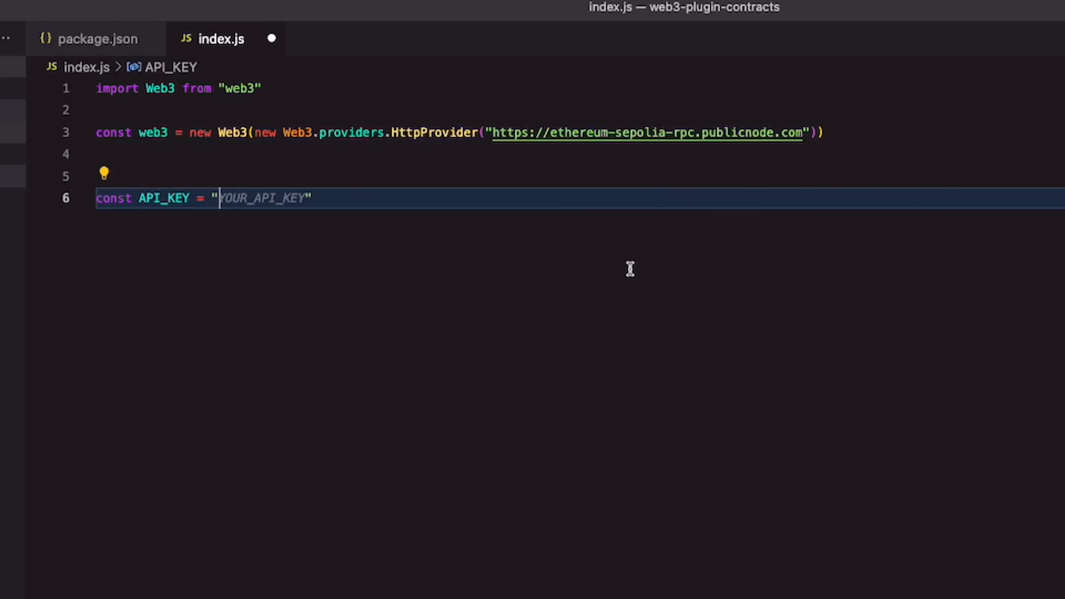
mouse_move(623, 286)
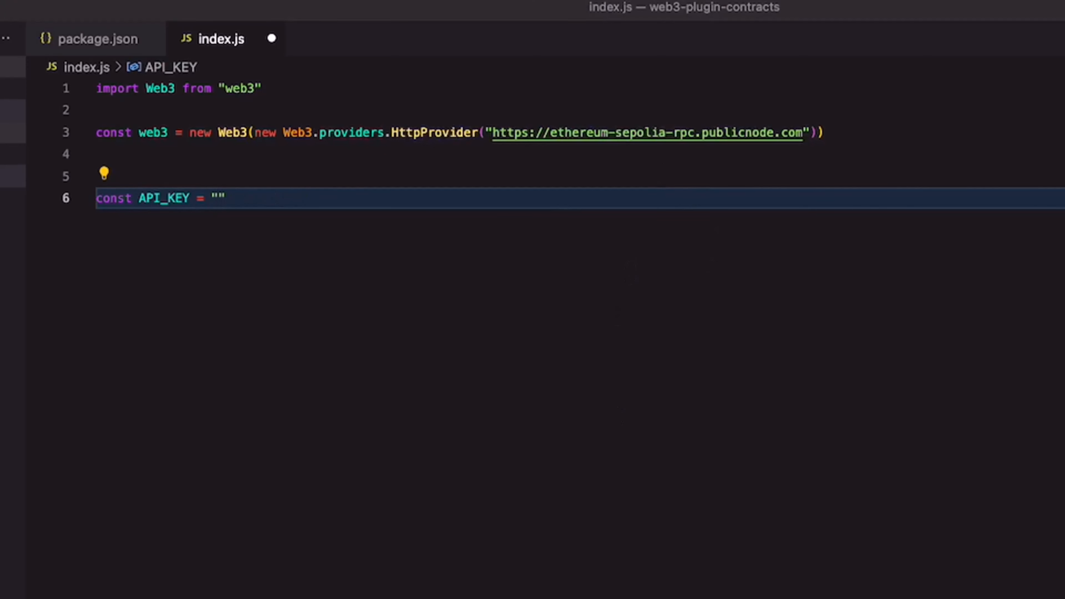
mouse_move(294, 266)
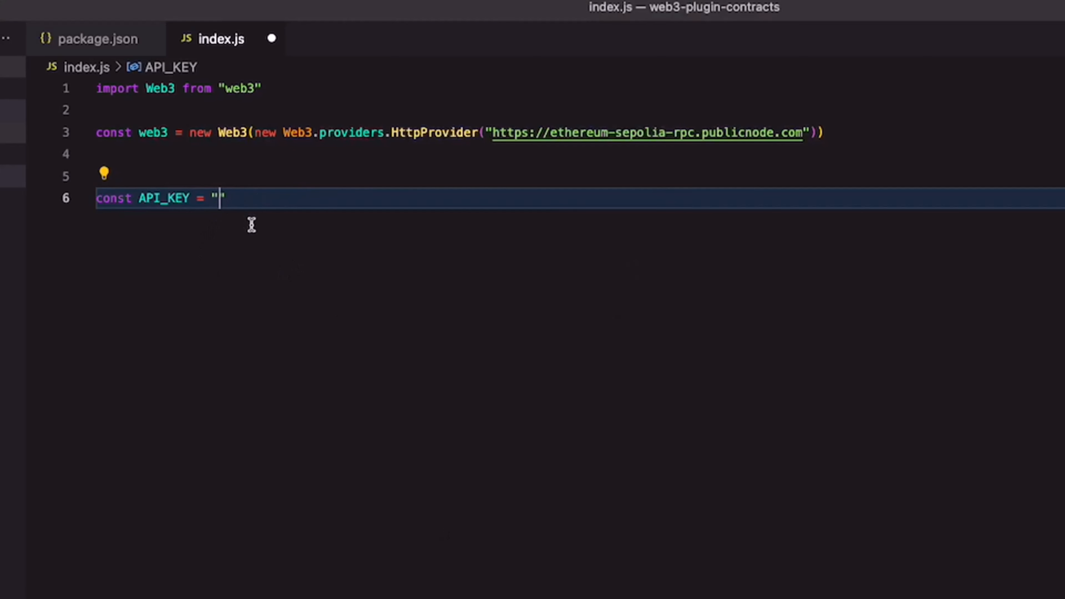
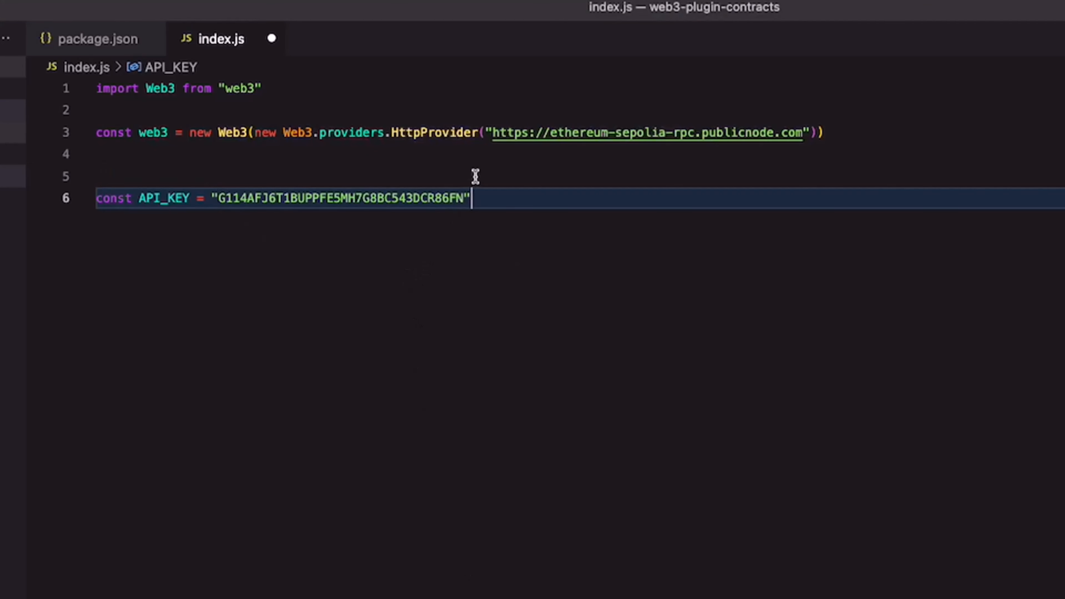
Add a //Load plugin comment below API_KEY and begin an //Etherscan comment above it.
key("enter")
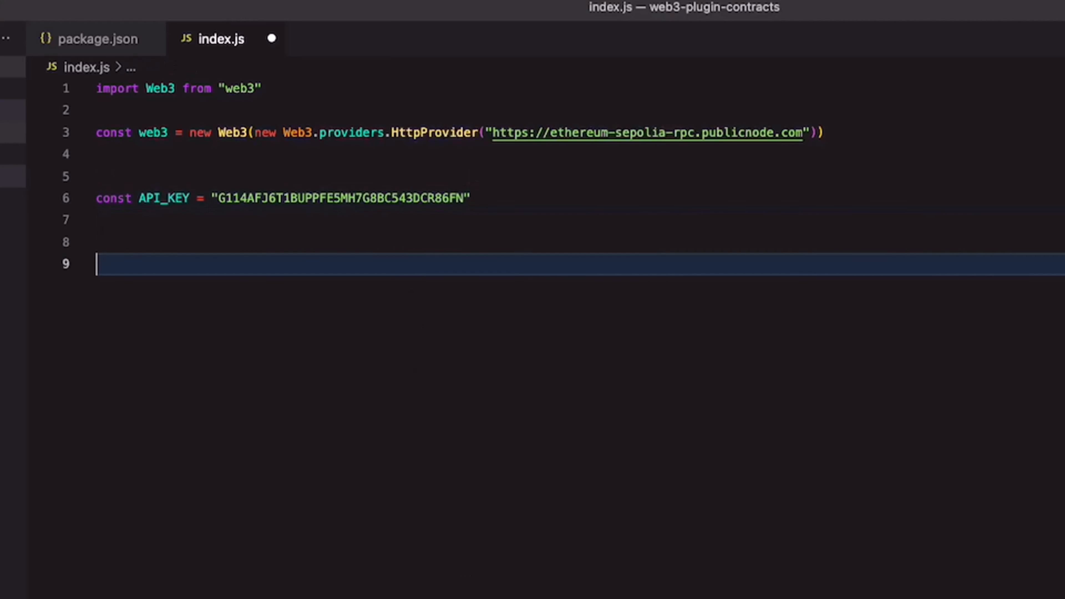
type("//")
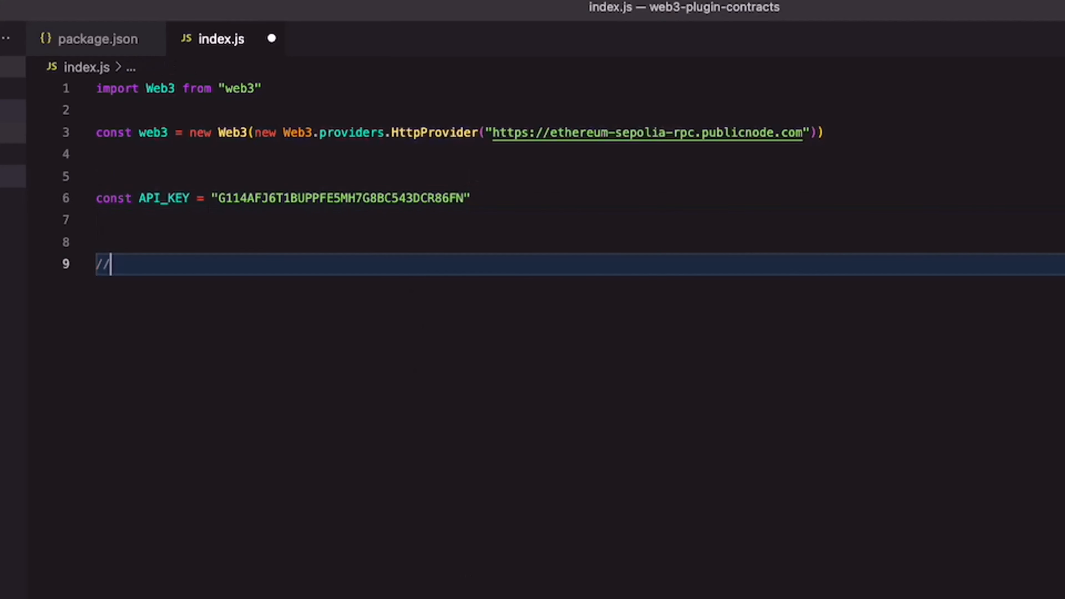
type("Load pl")
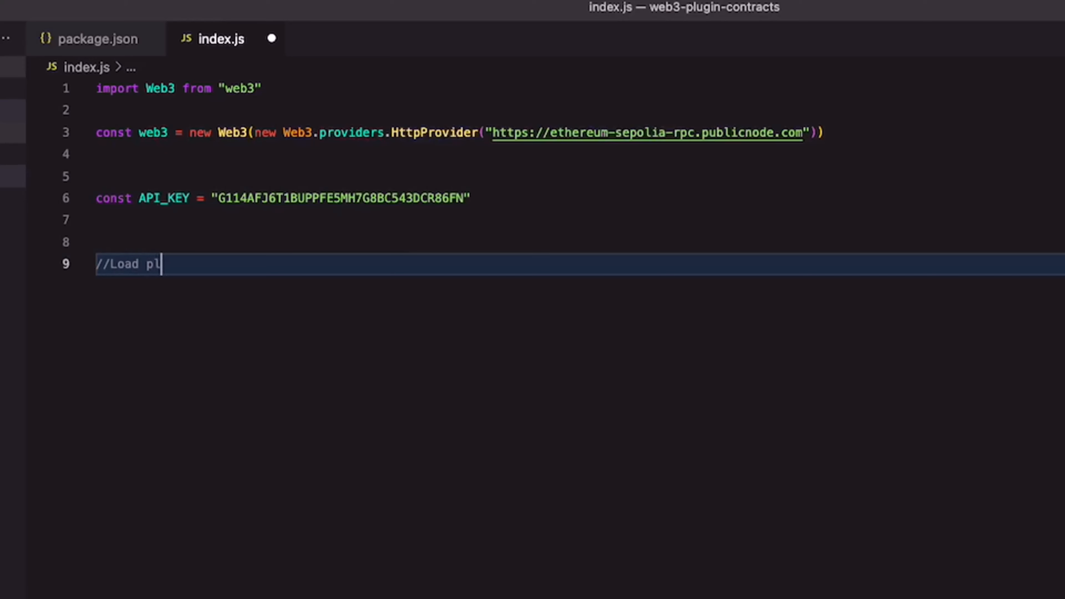
type("ugiun")
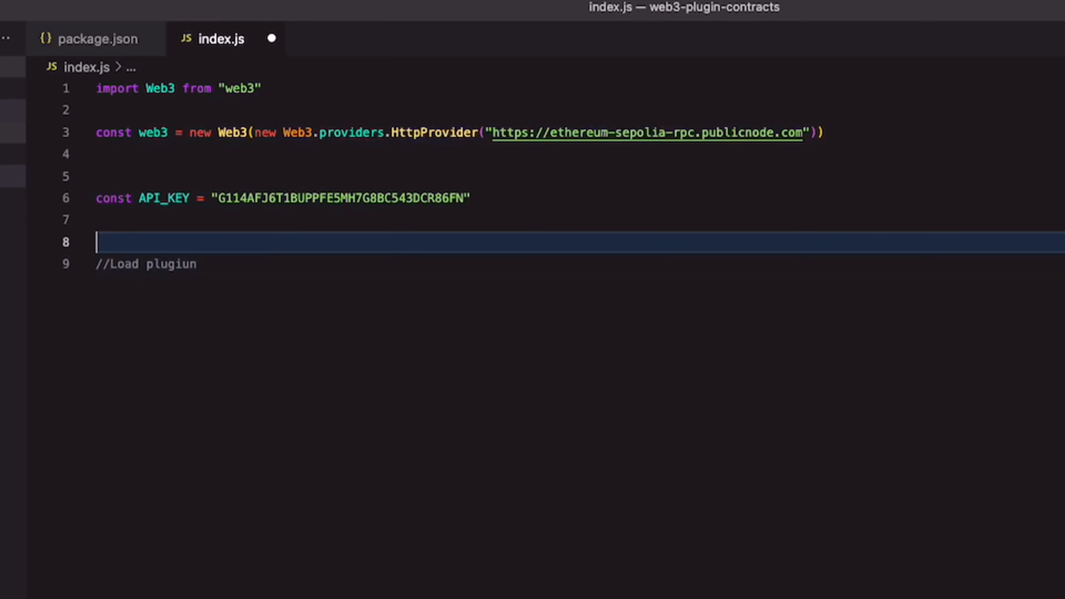
key("Backspace")
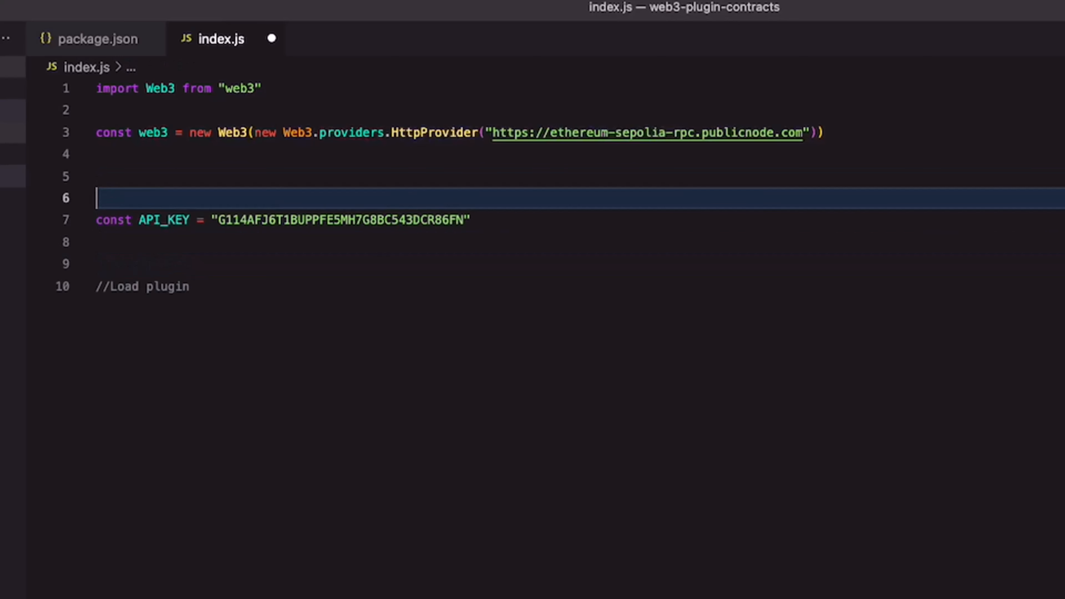
type("//Ether")
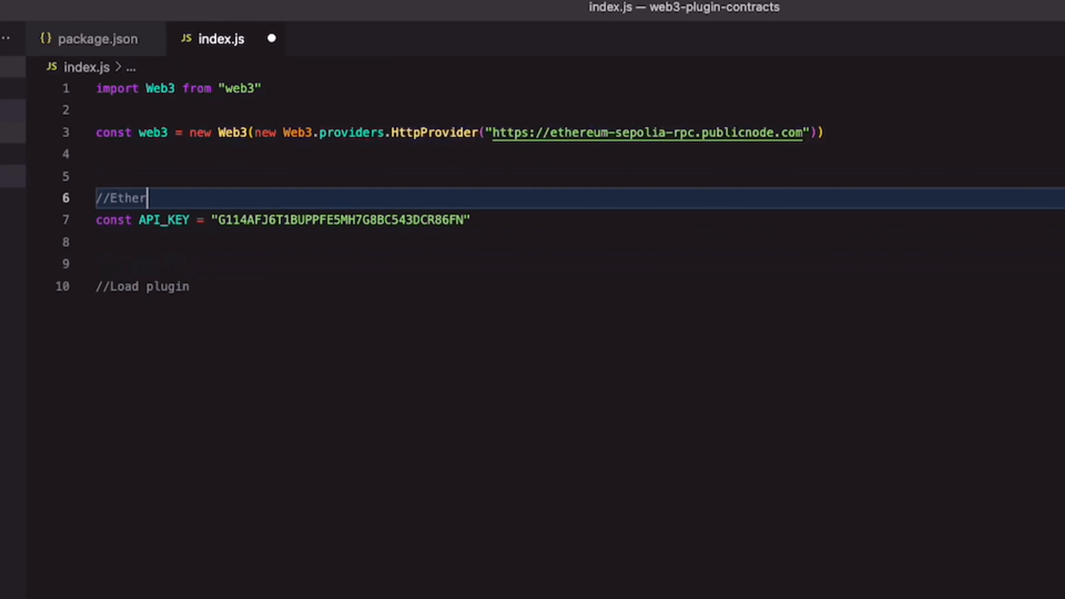
type("scan AP")
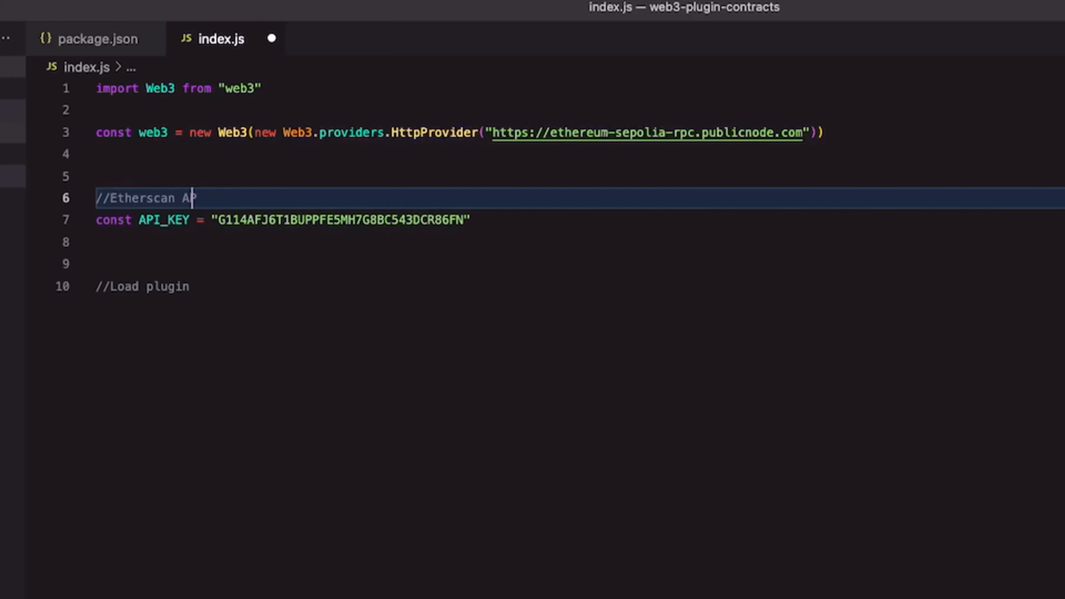
Finish the Etherscan API_KEY comment and write web3.registerPlugin(new ContractPlugin(API_KEY)).
type("I_KEY")
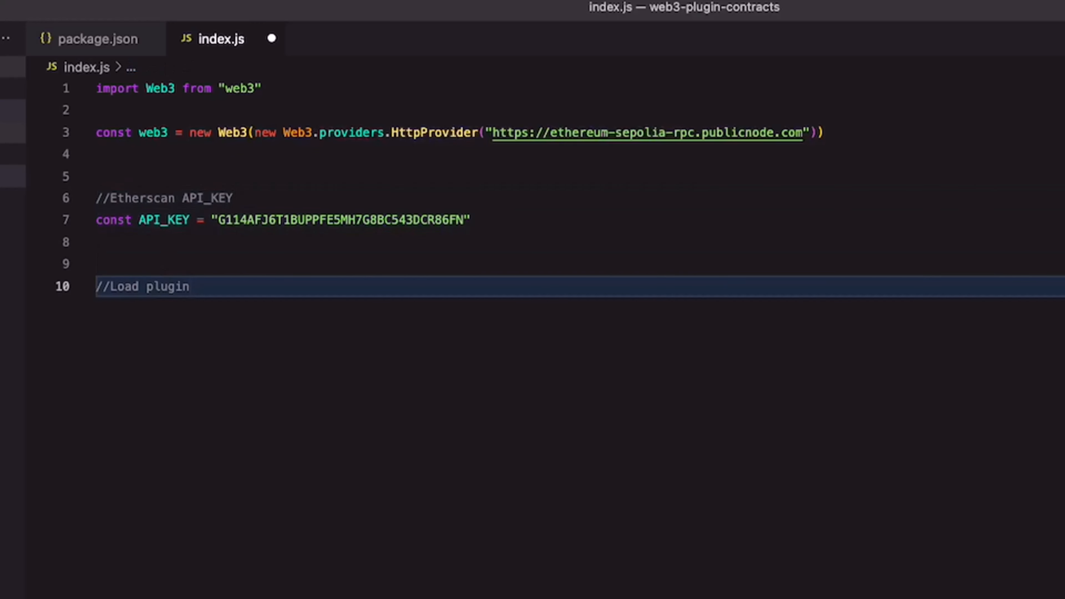
type("web3")
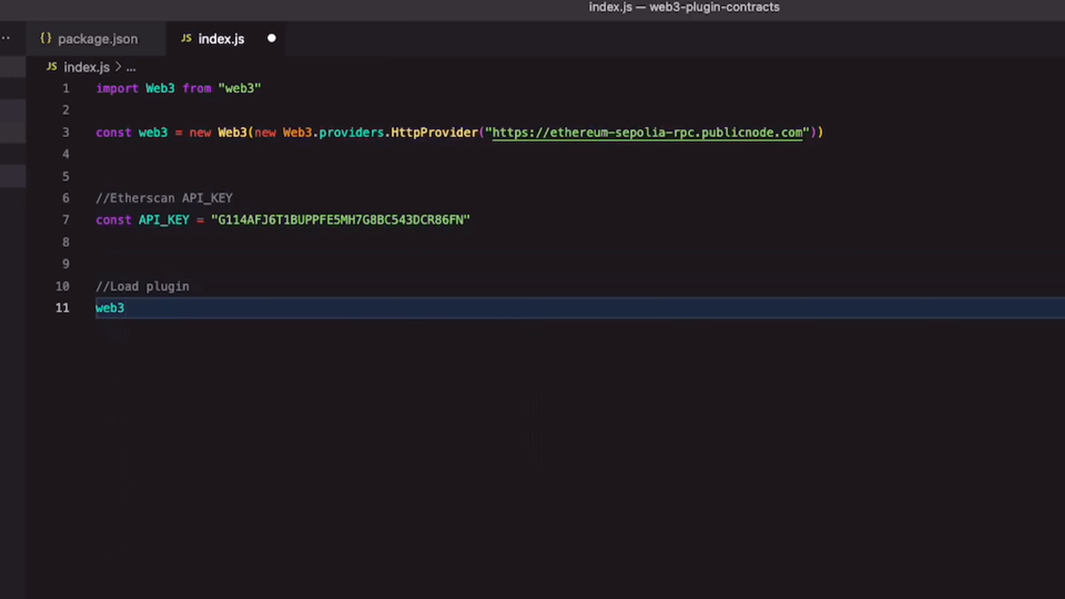
type(".re")
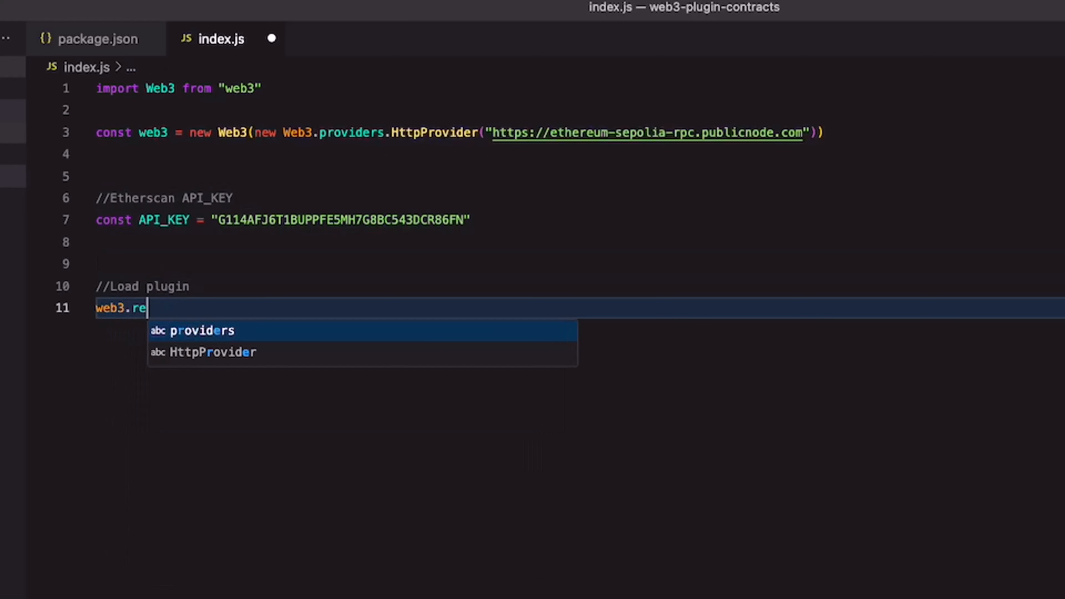
type("gister")
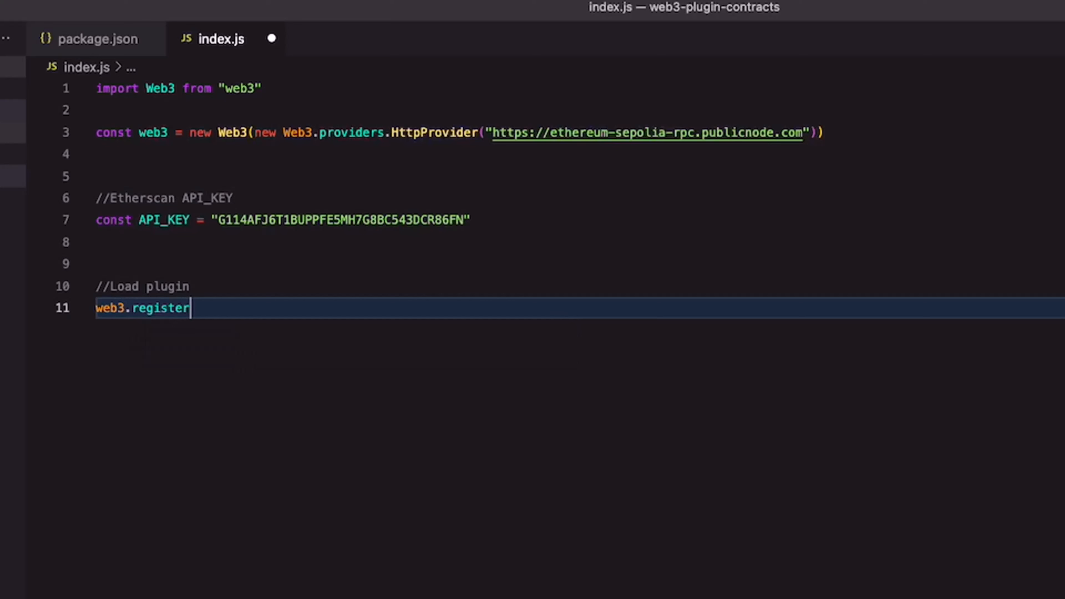
type("PLugin")
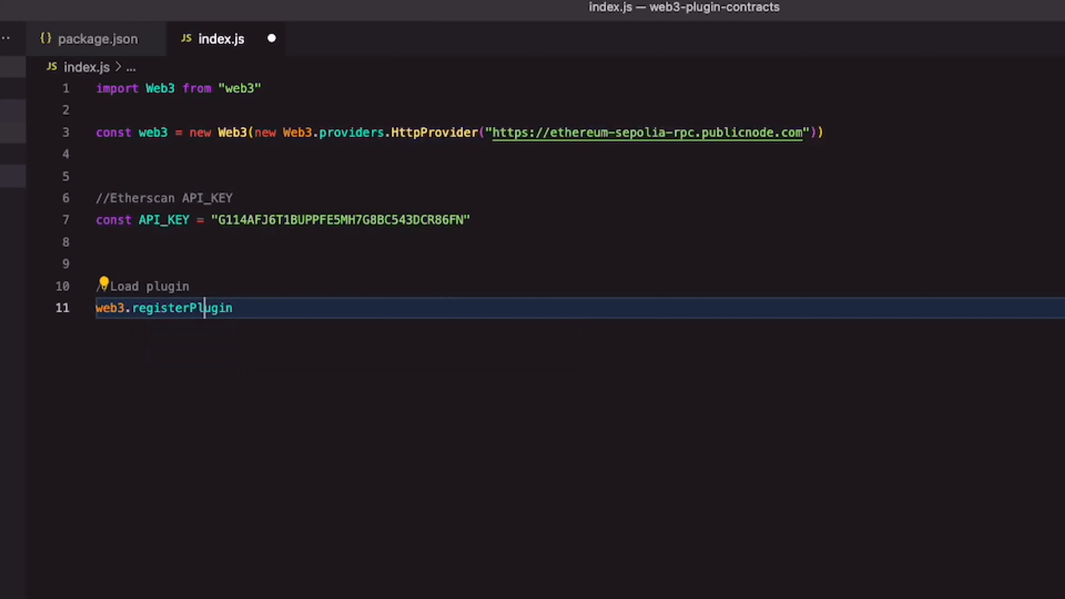
type("()")
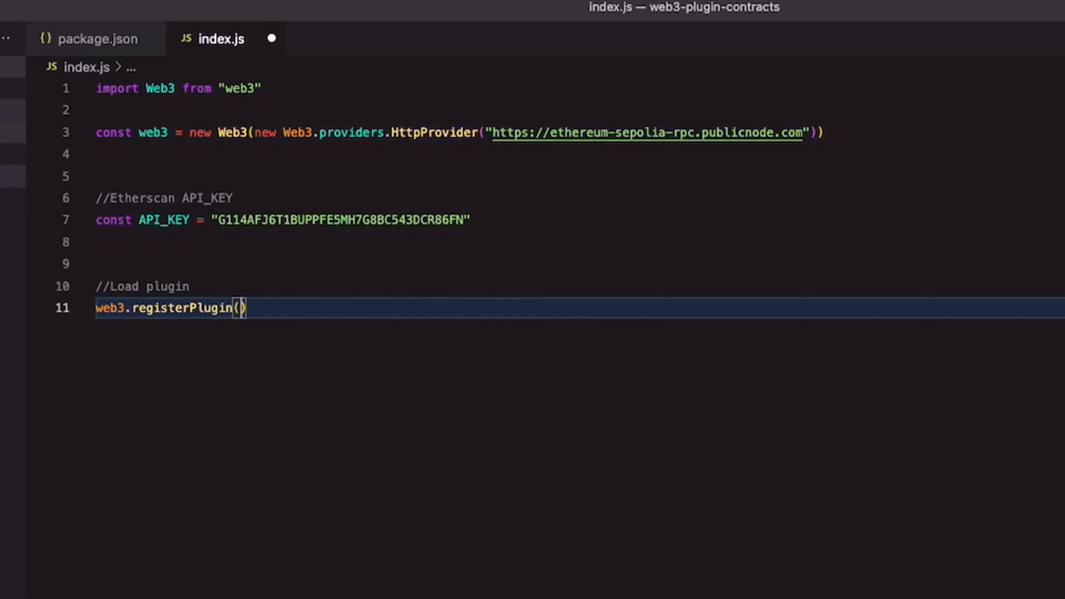
type("new C")
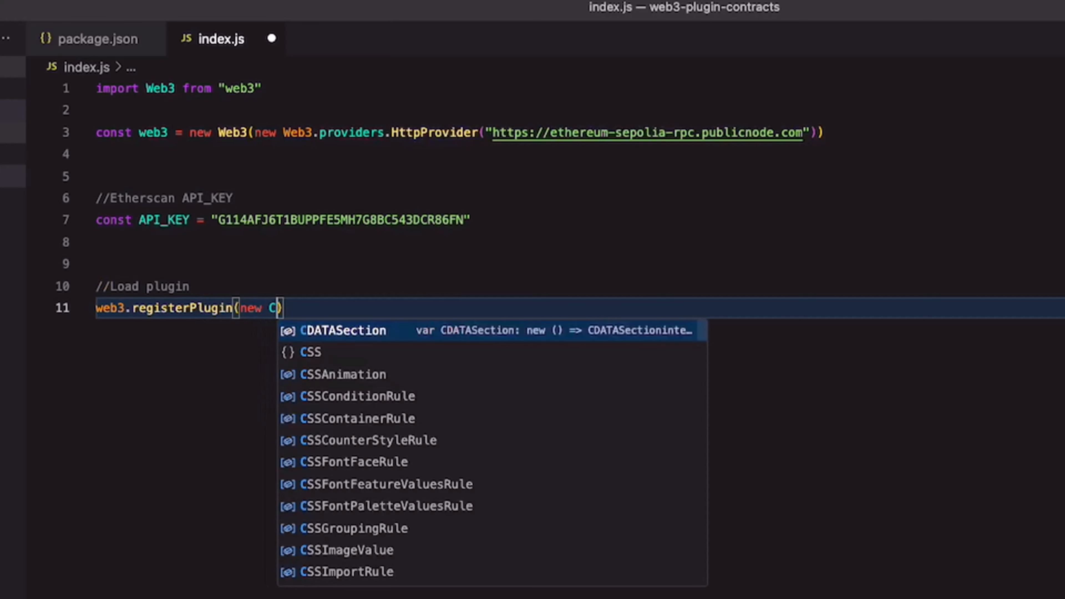
type("ontract")
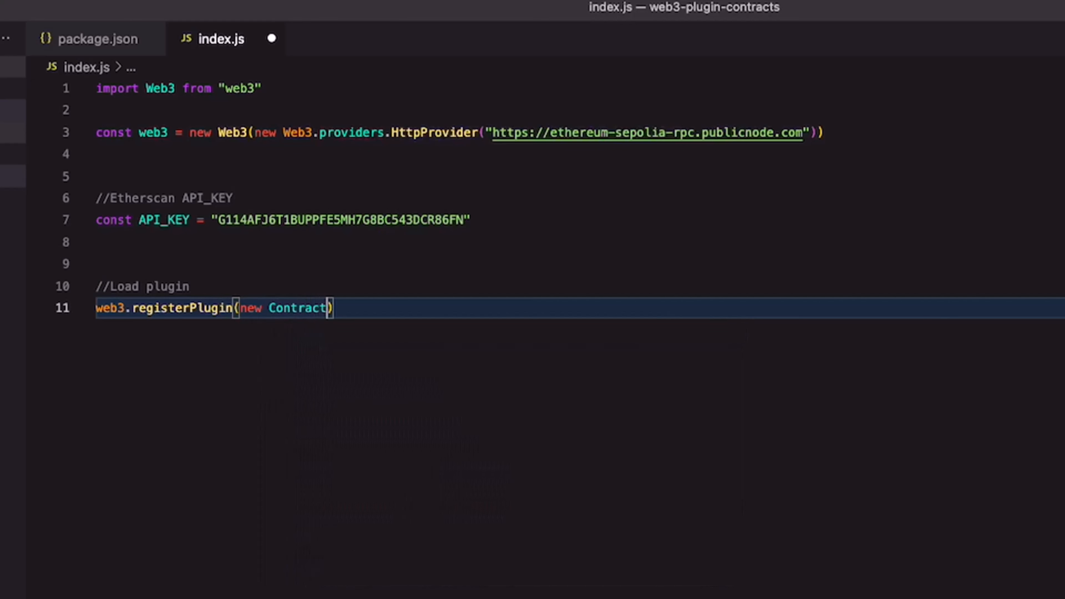
type("Plugin(API_KEY")
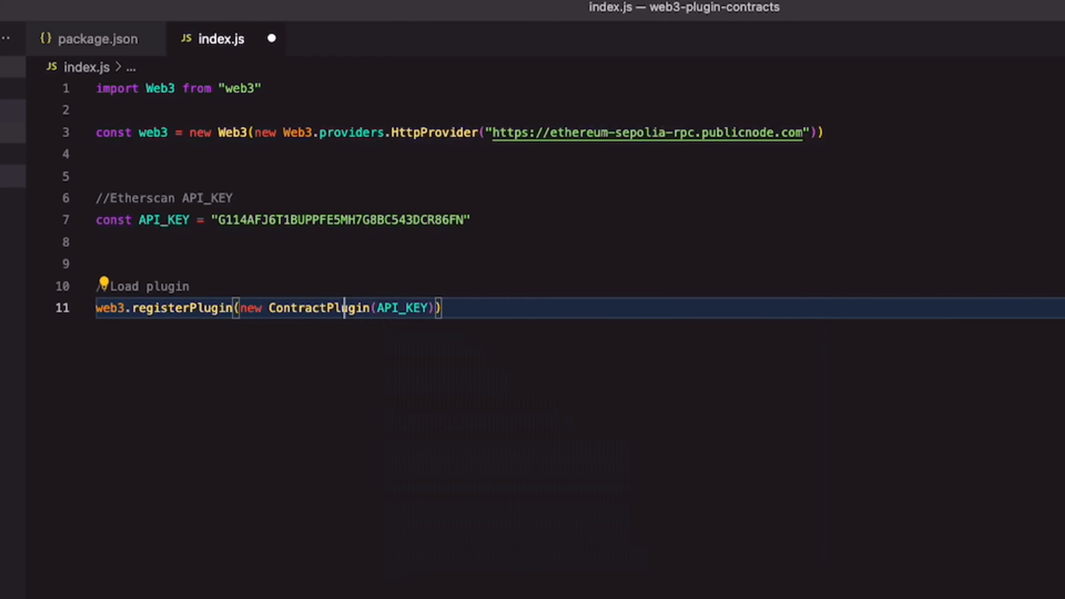
mouse_move(453, 299)
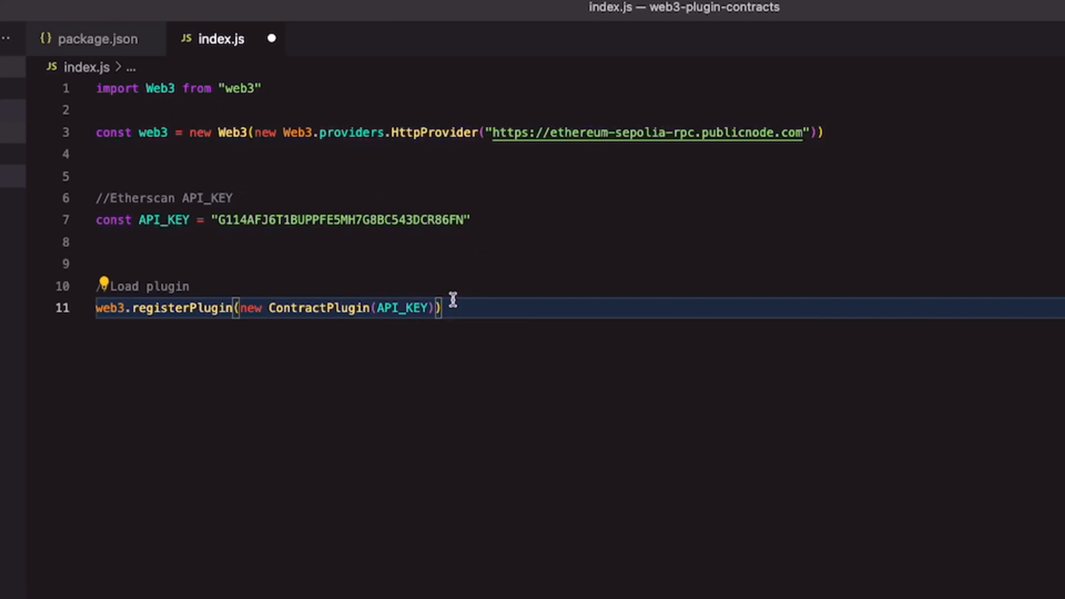
mouse_move(448, 282)
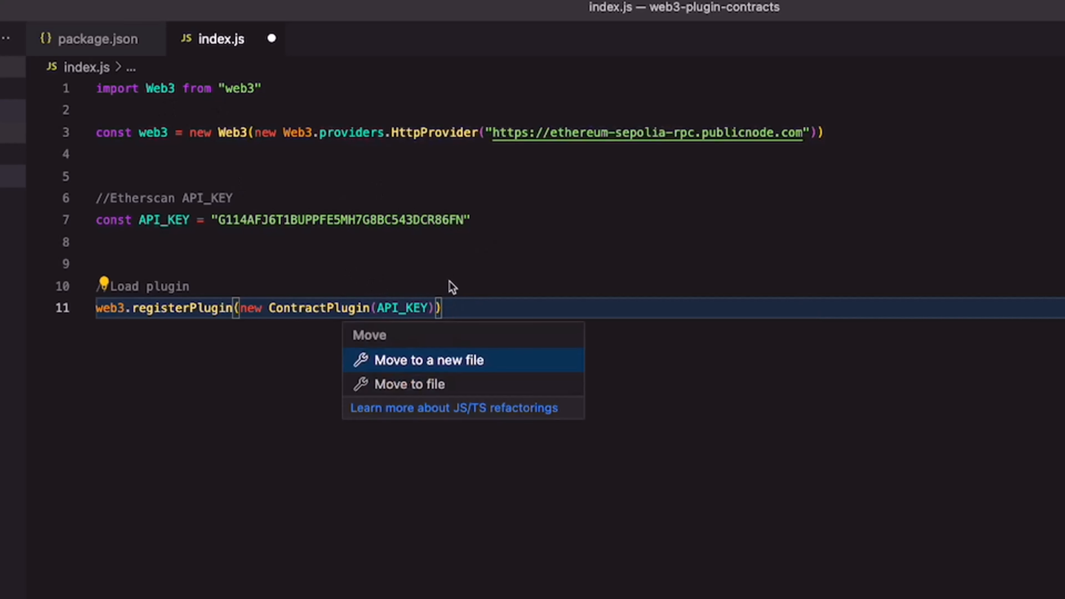
mouse_move(427, 293)
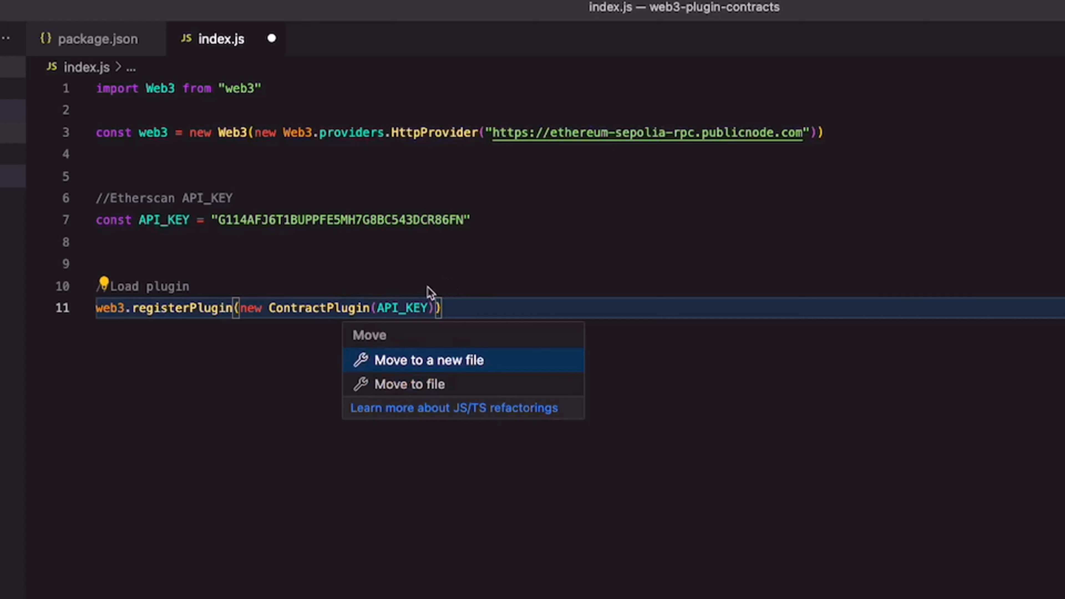
left_click(312, 332)
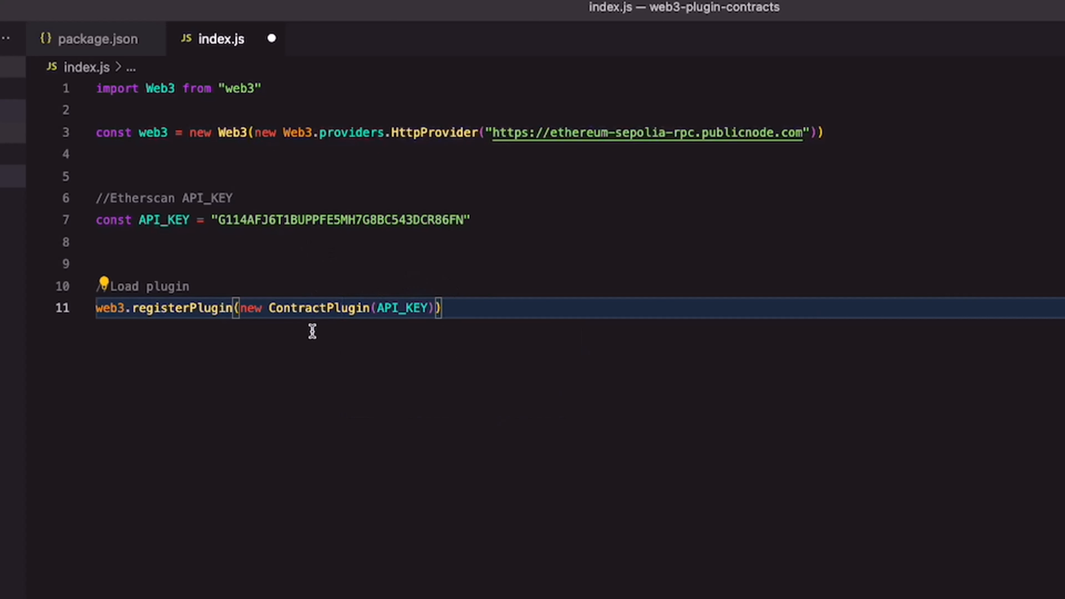
Add import {ContractPlugin} from "web3-plugin-contracts" on line 2, correcting the module path.
type("i")
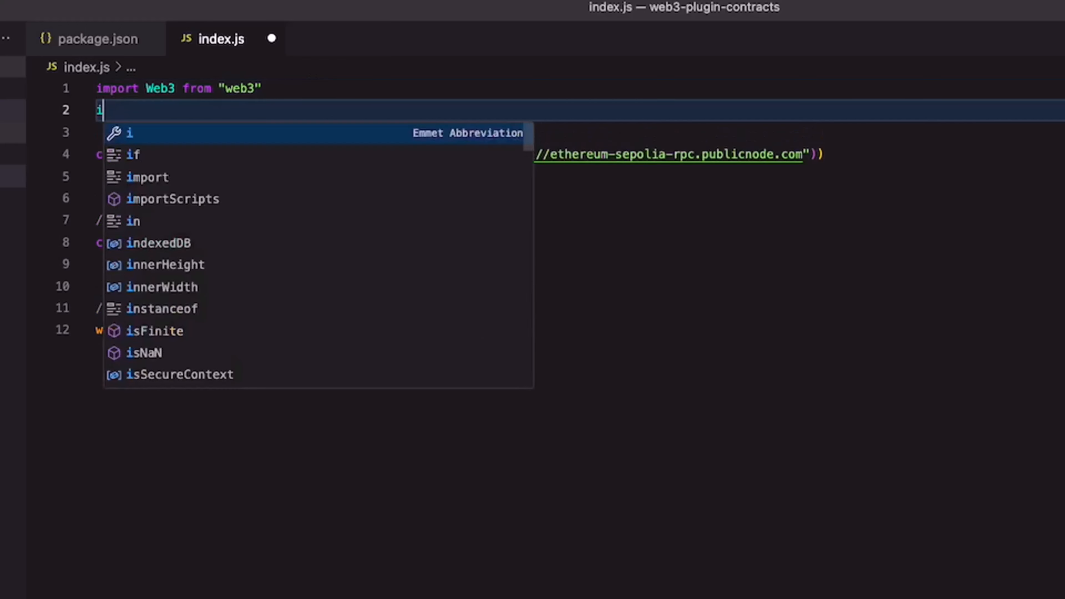
type("mport")
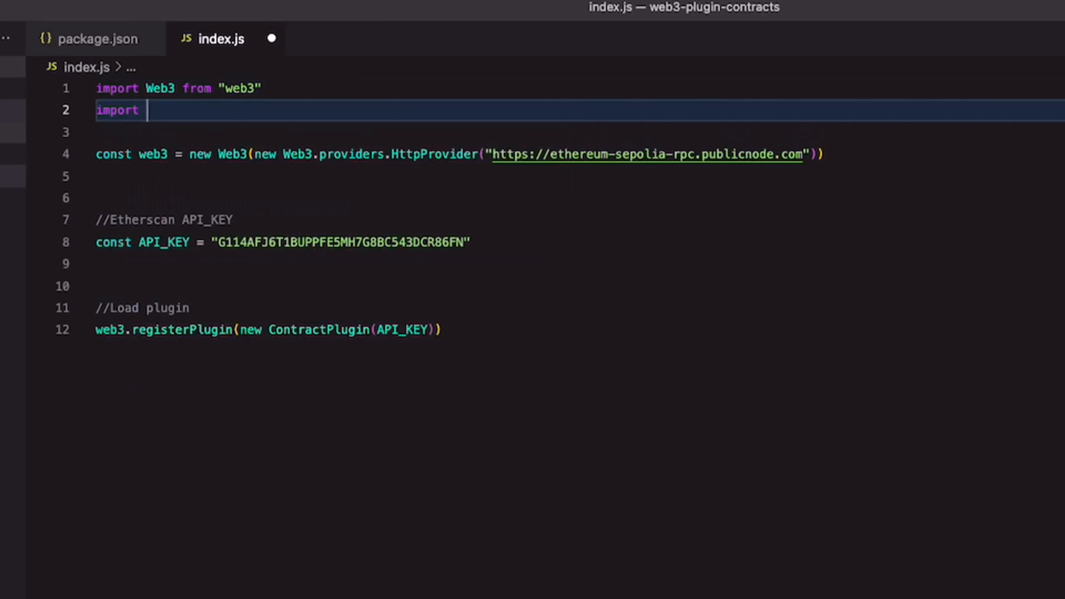
type("{")
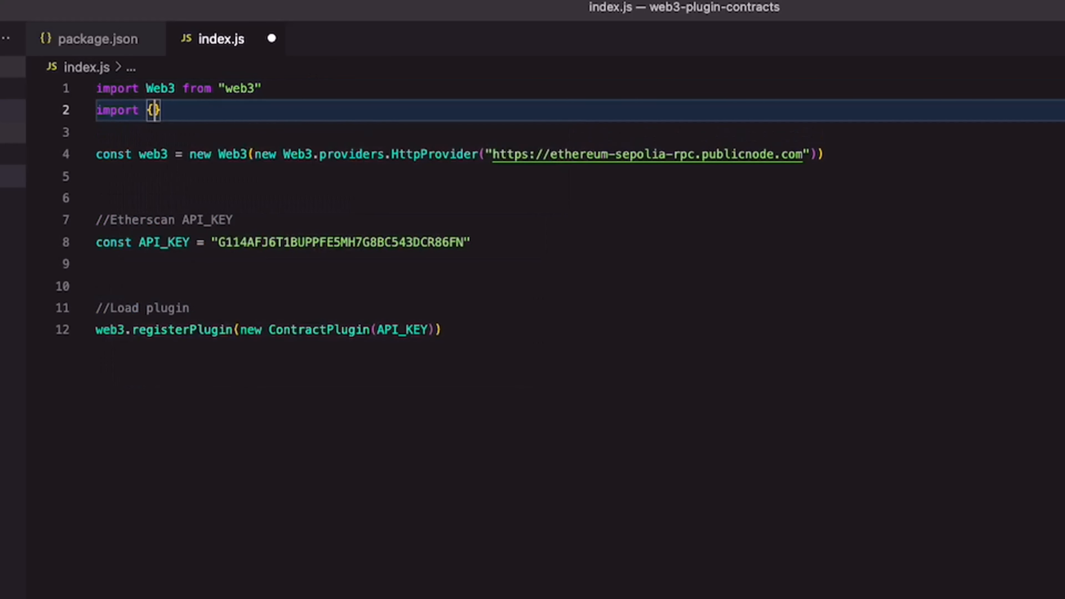
type("ContractPlugin} from \"web3/plugins\"")
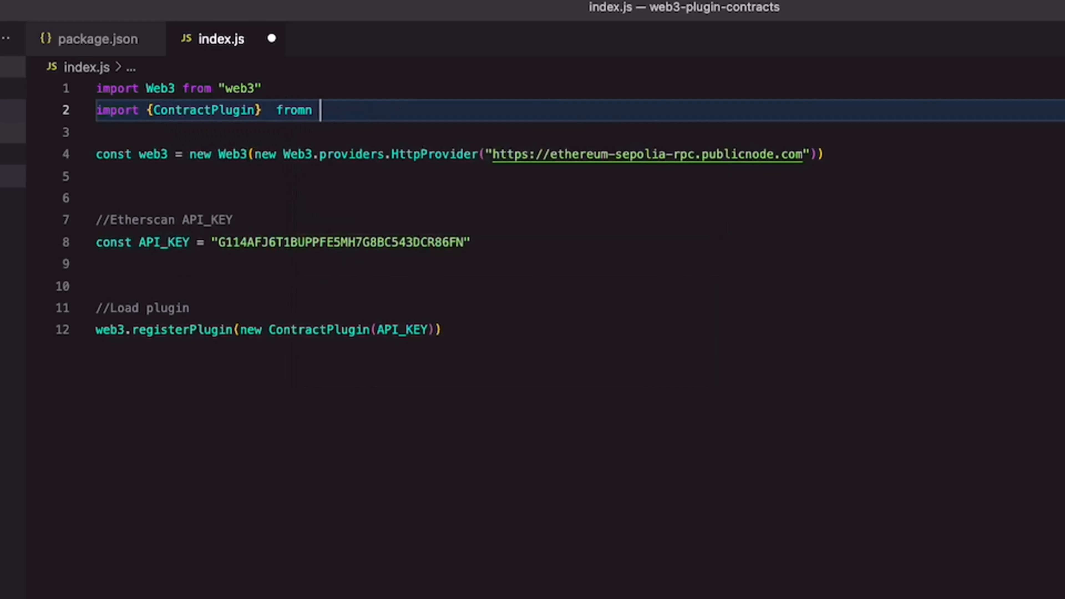
key("Backspace")
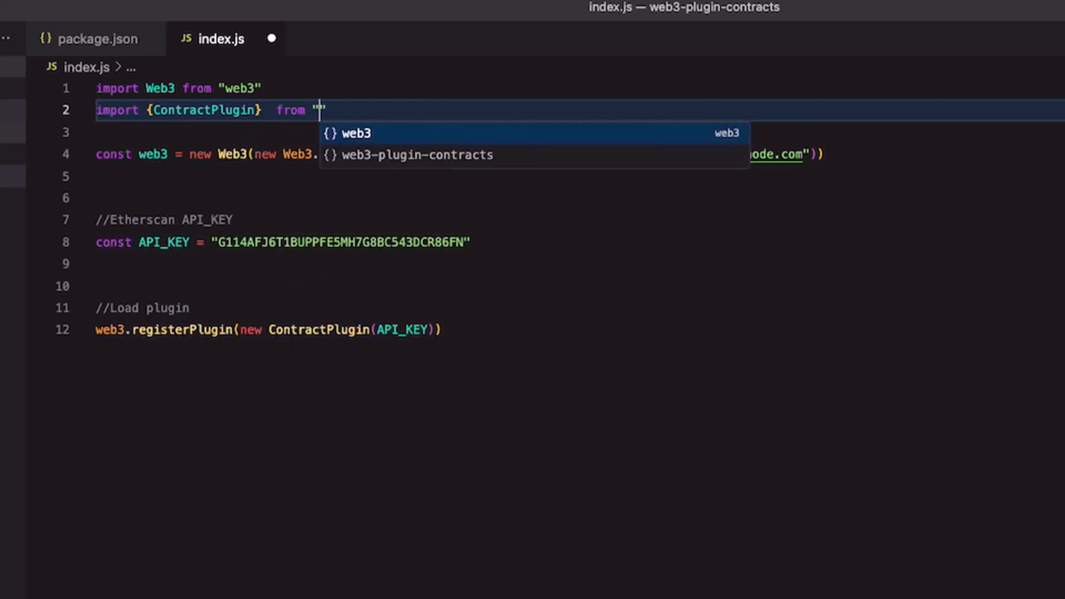
type("web3-plugin-contracts")
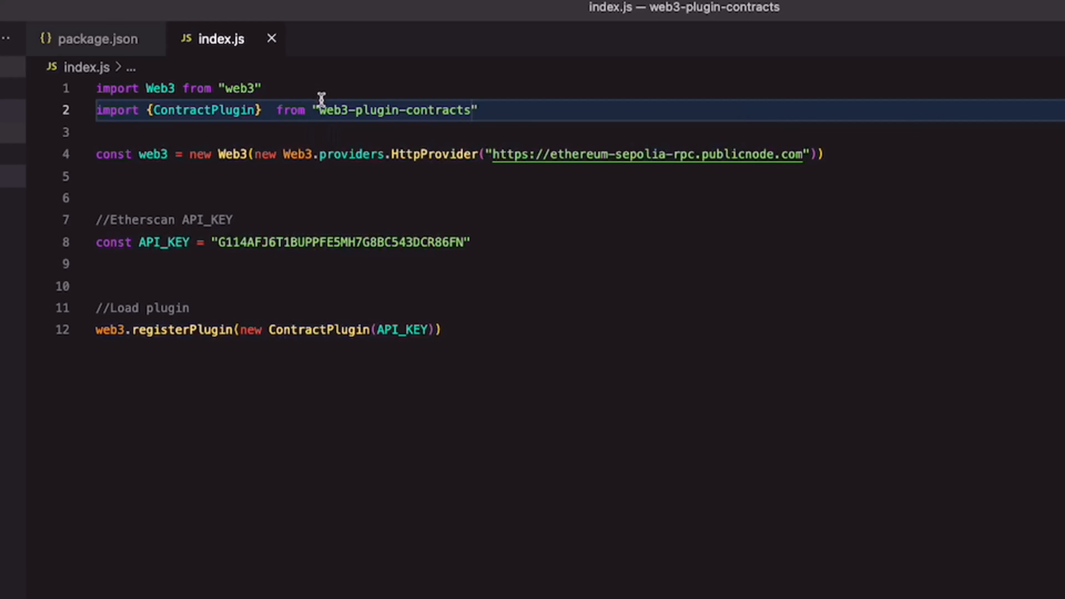
mouse_move(324, 109)
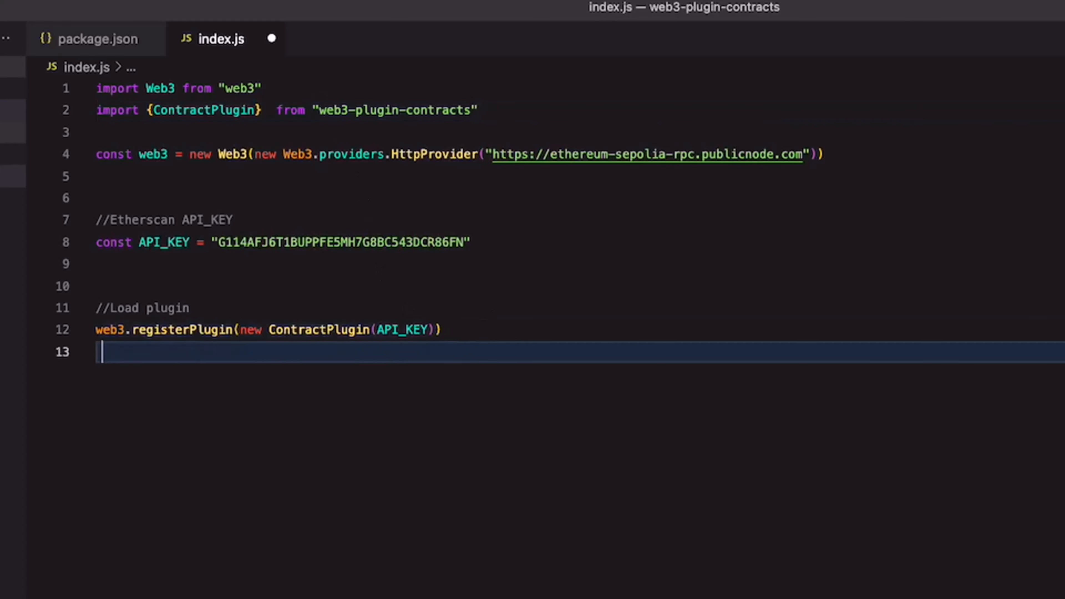
Add the //Verified smart contract comment.
type("//")
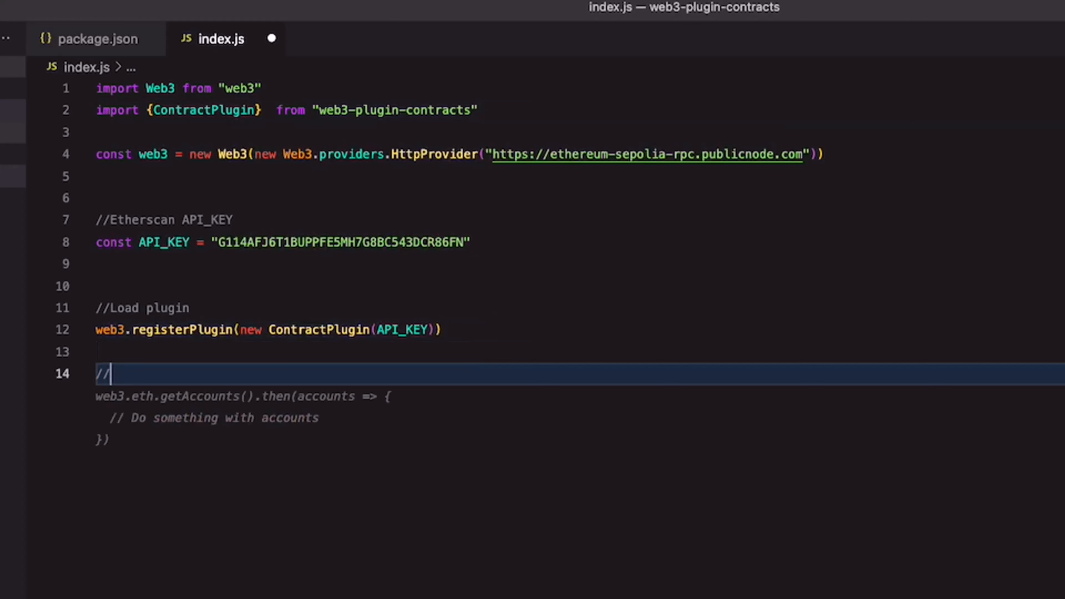
type("Verified smart")
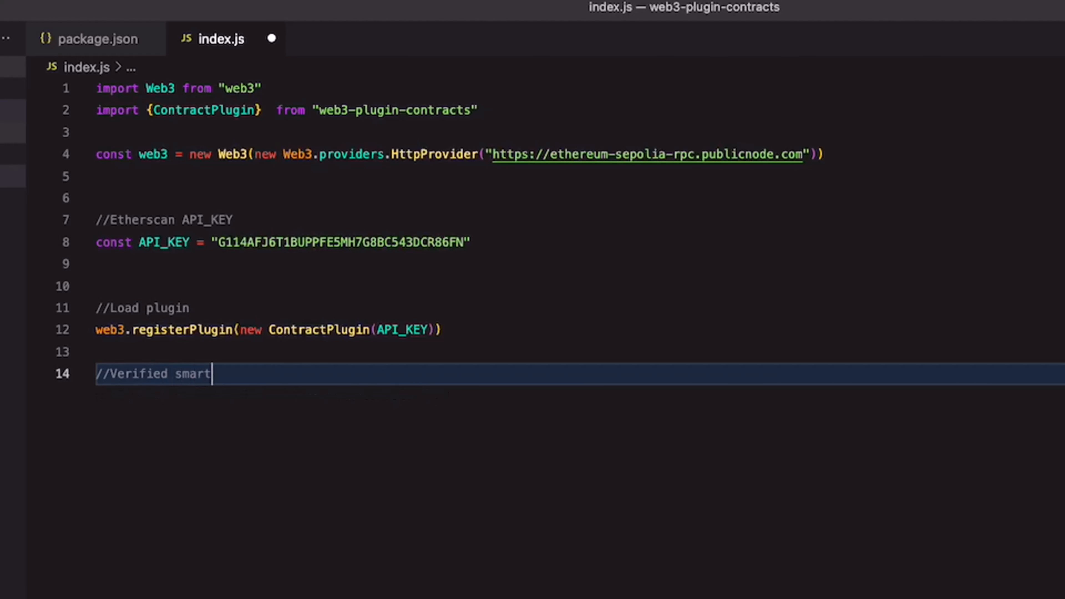
type("conr")
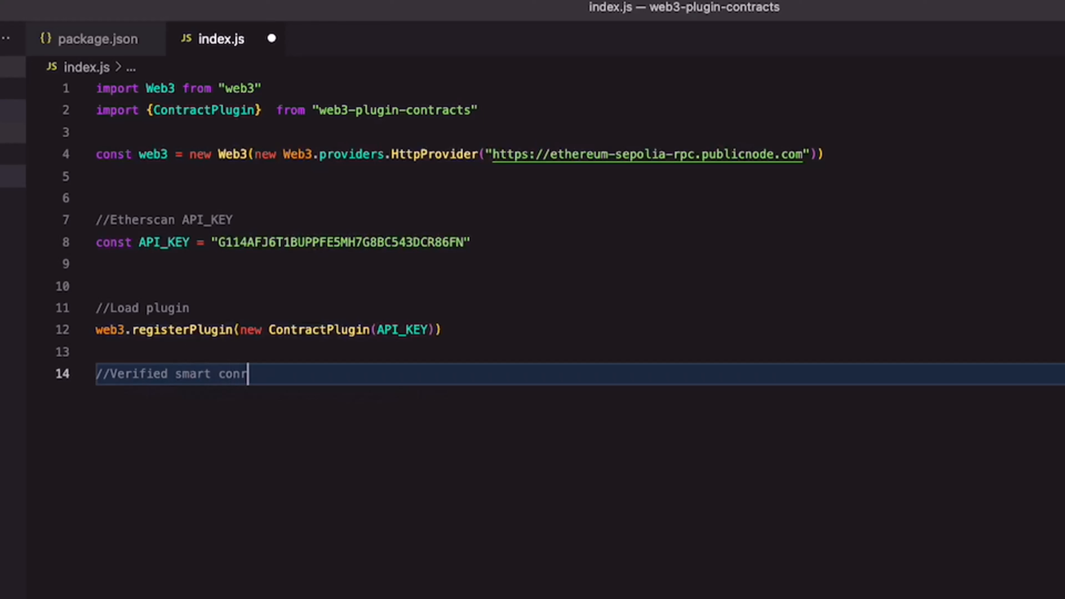
type("tract")
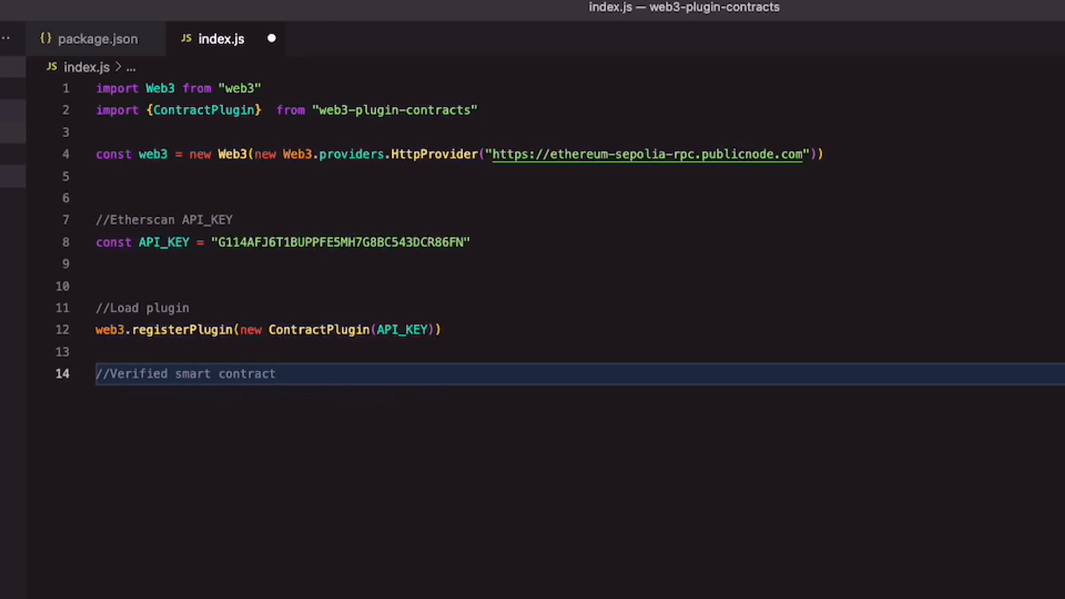
Declare const contractAddress = "0x75cb093E4D61d2A2e65D8e0BBb01DE8d89b53481".
type("const")
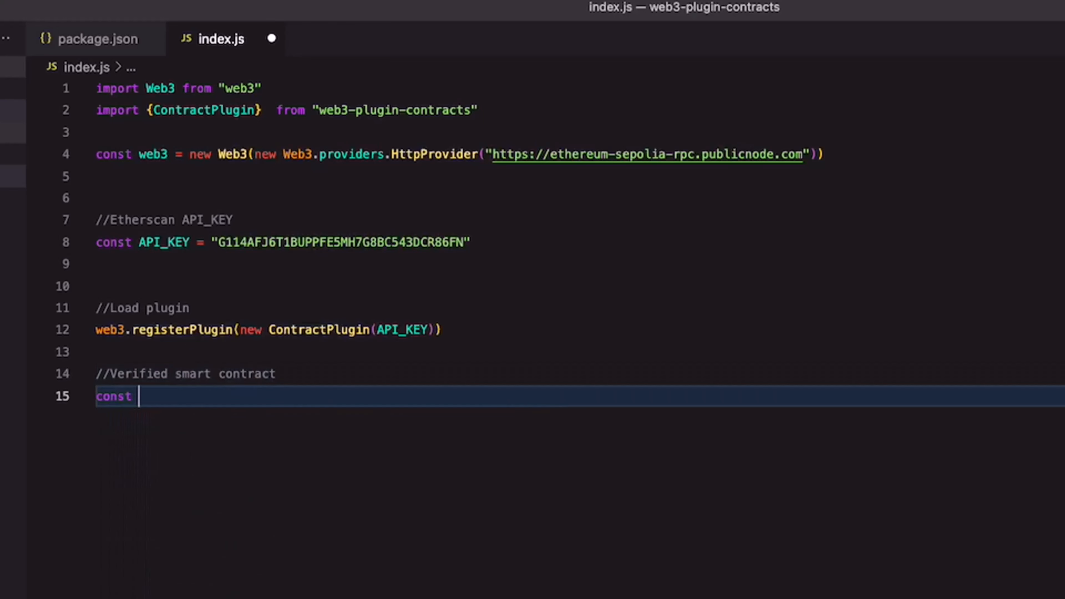
type("contract = new web3.eth.Contract(abi, address)")
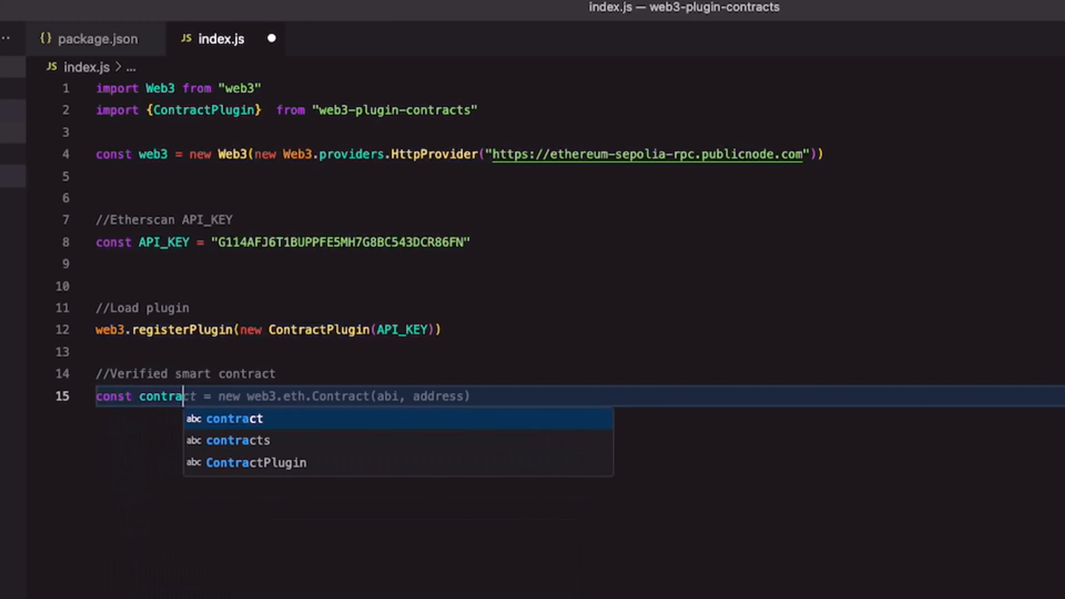
type("Addre")
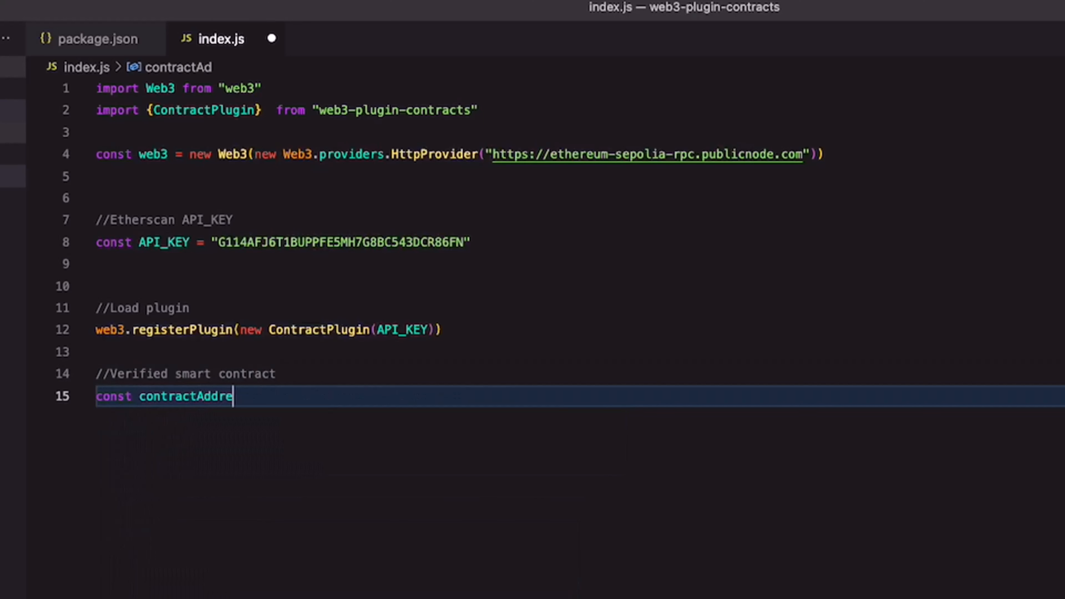
type("ss=")
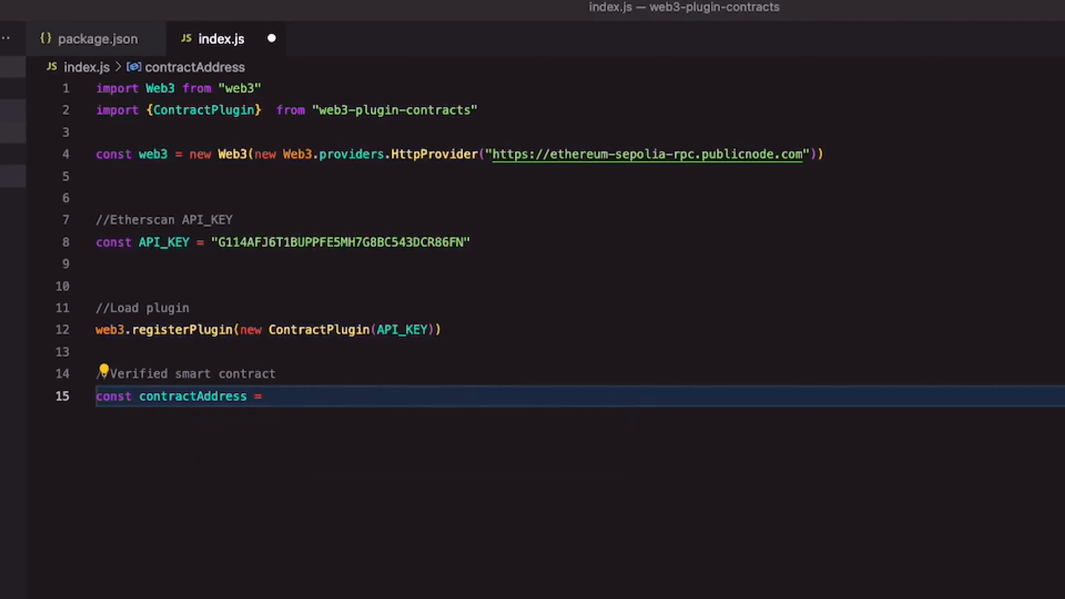
type("\"0x75cb093E4D61d2A2e65D8e0BBb01DE8d89b53481\";")
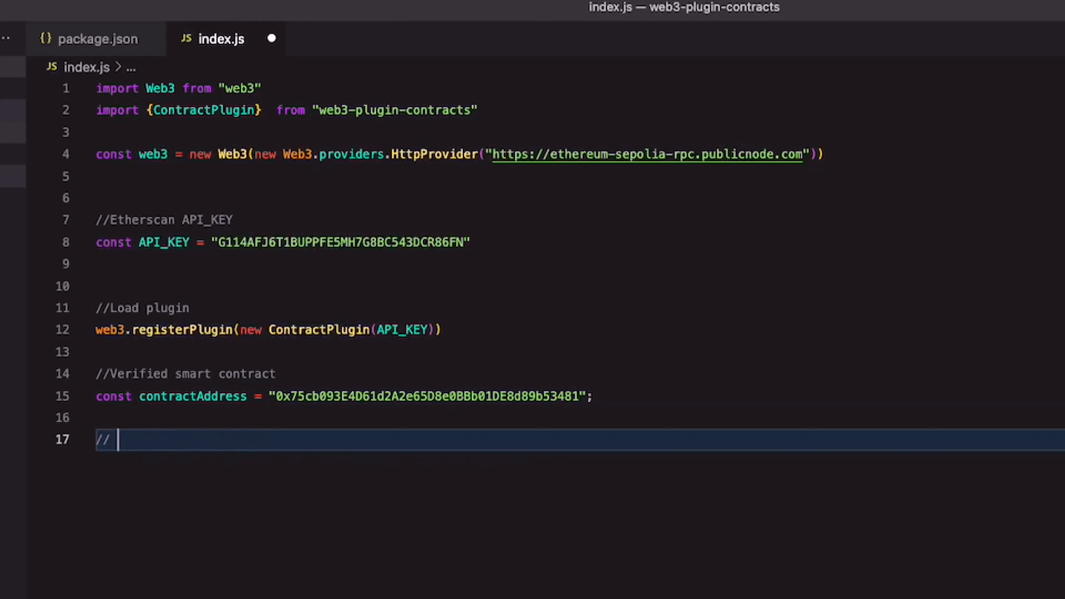
Write the Get contract source comment listing source code, compiler version, metadata and ABI.
type("Get cont")
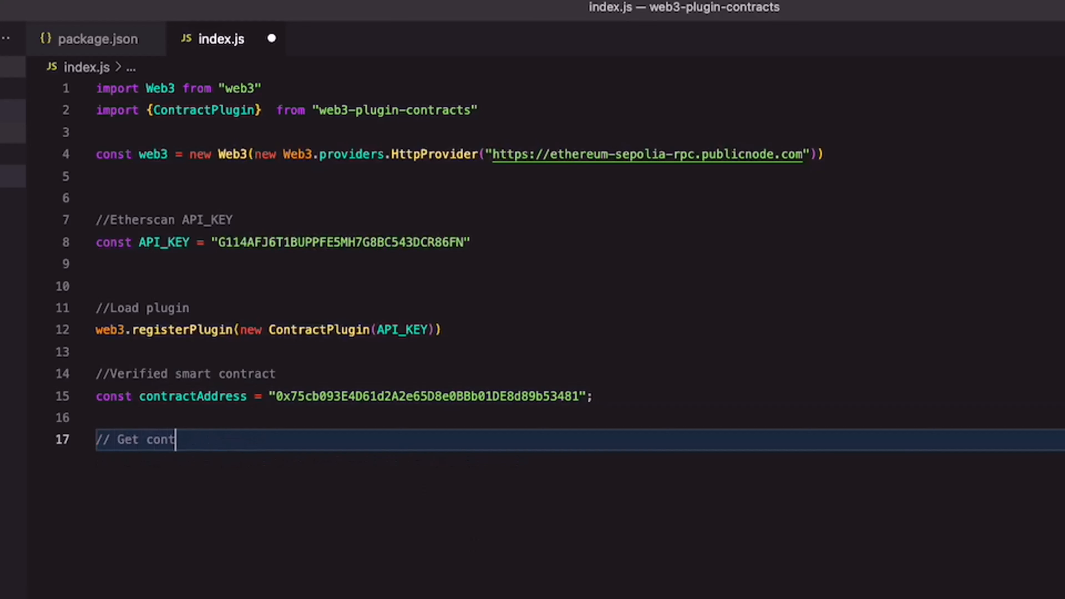
type("ract sour")
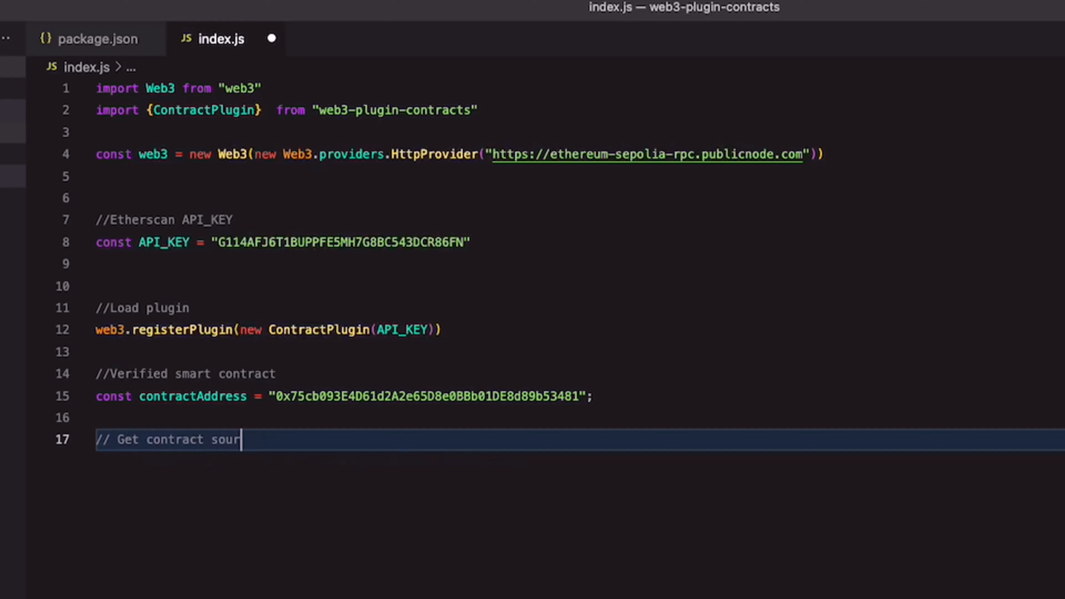
type("ce:")
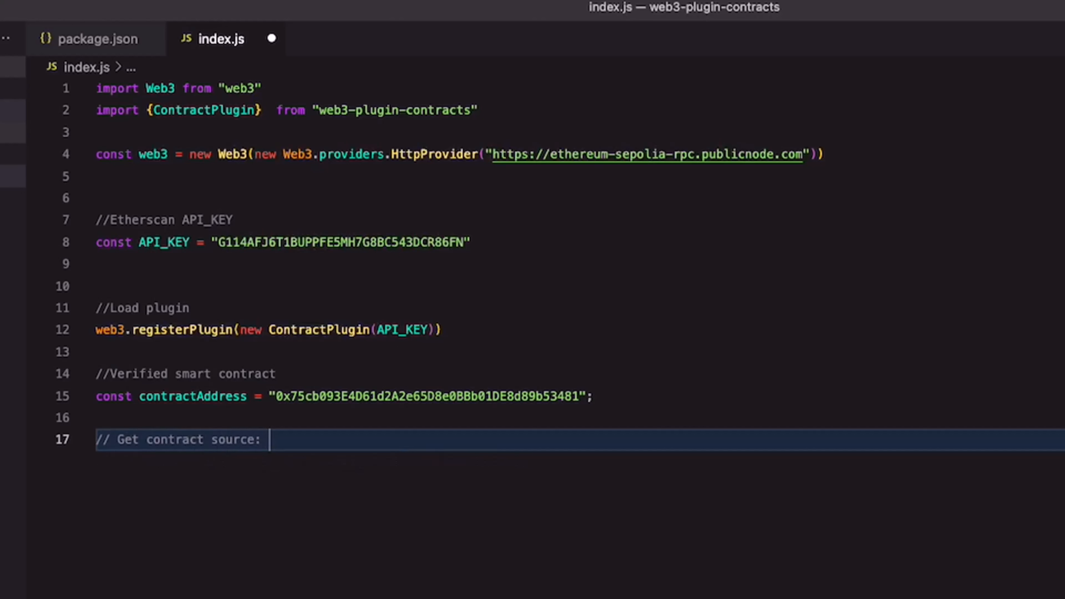
type("includes")
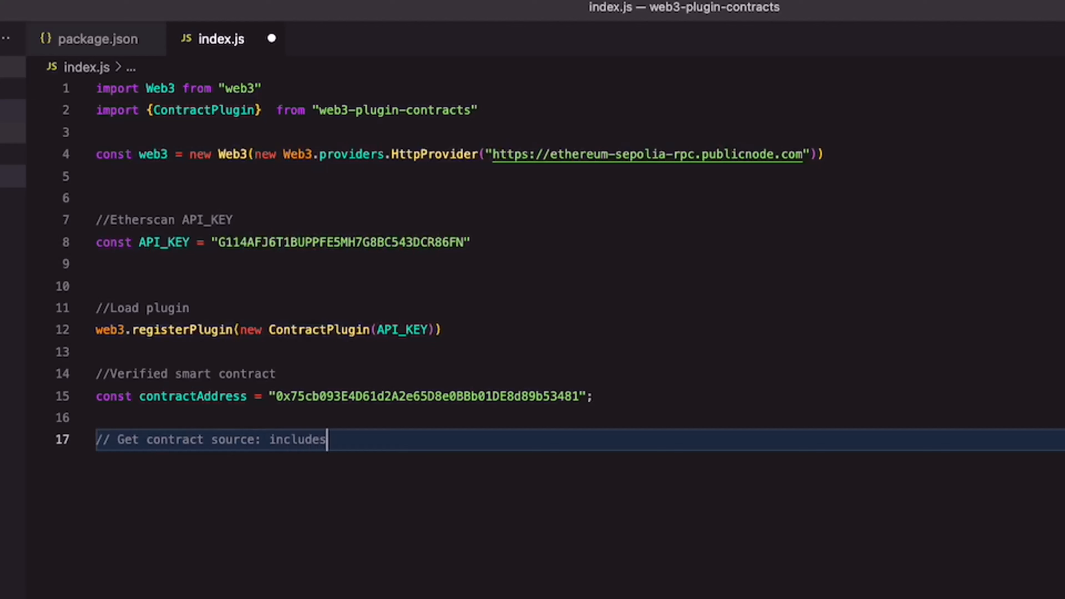
type(", source")
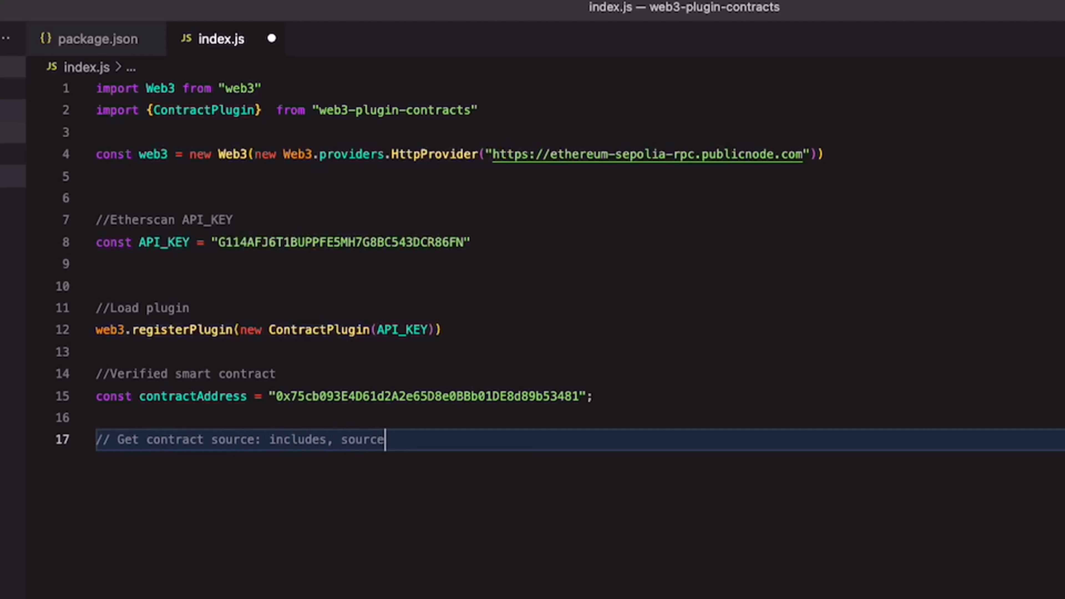
type("code, compiler version and ABI")
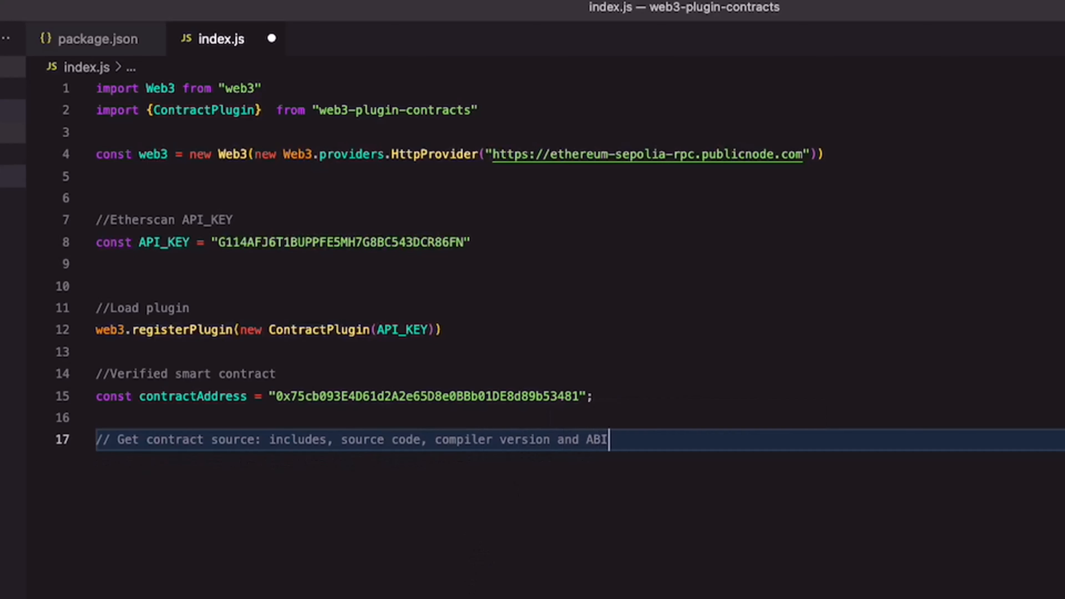
left_click(550, 439)
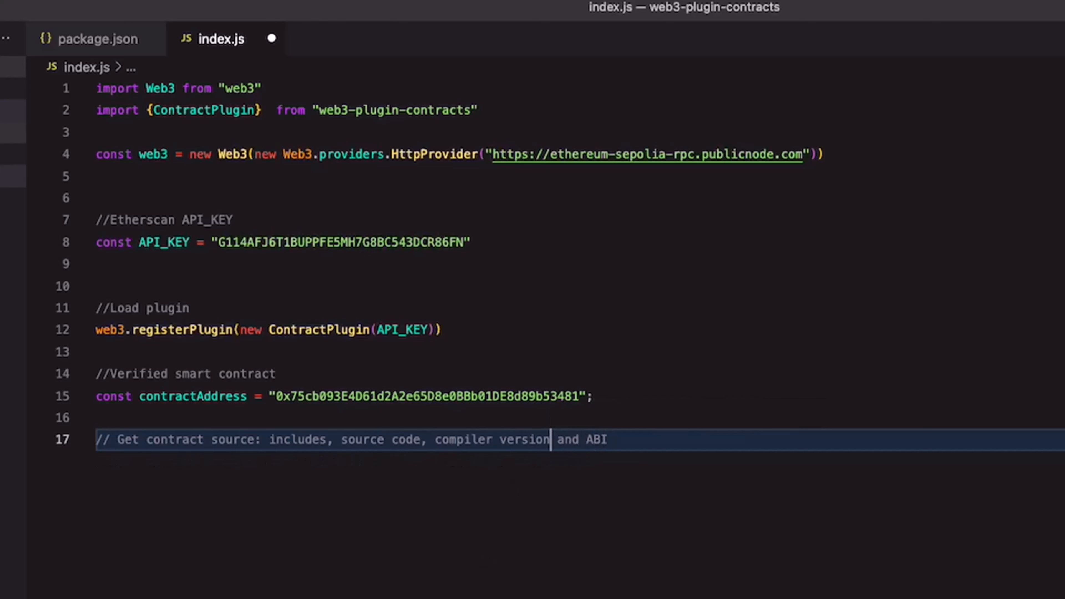
type(", metadata")
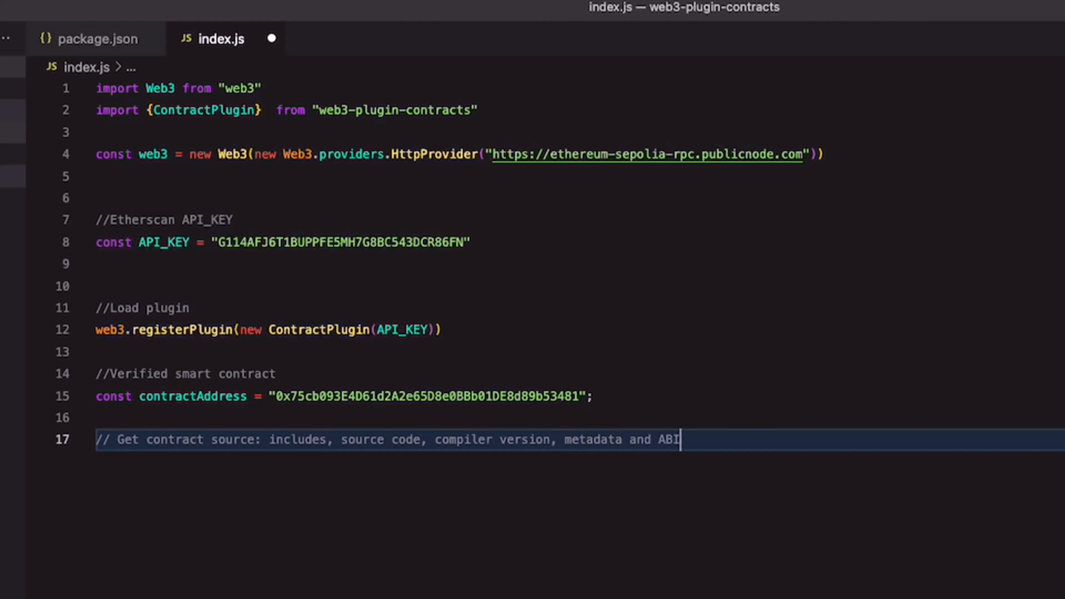
Declare const data = await web3.contractPlugin.source(contractAddress).
type("const data = await web4")
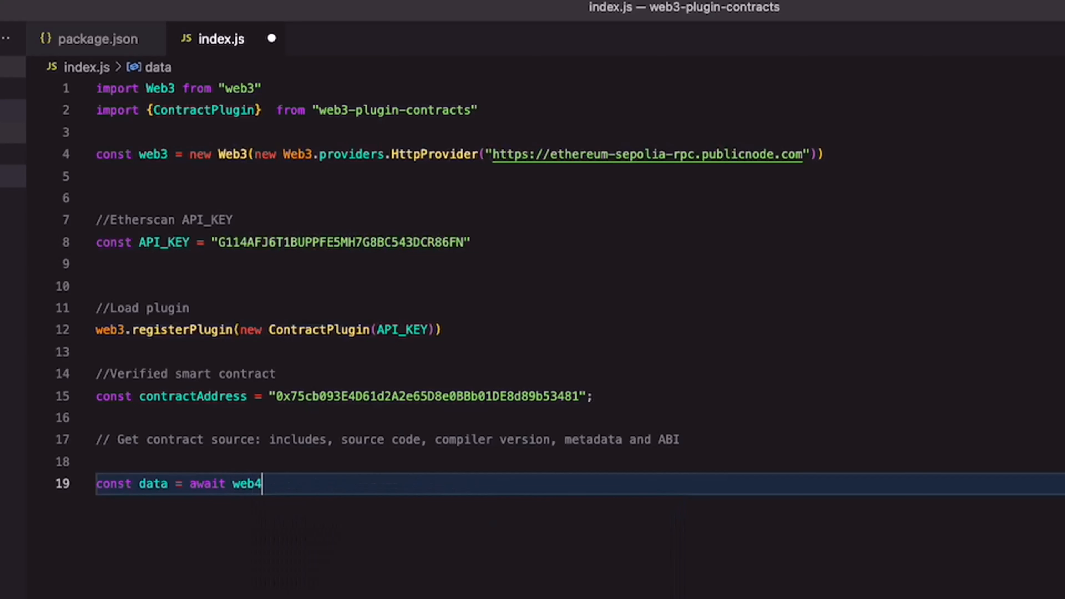
type(".c")
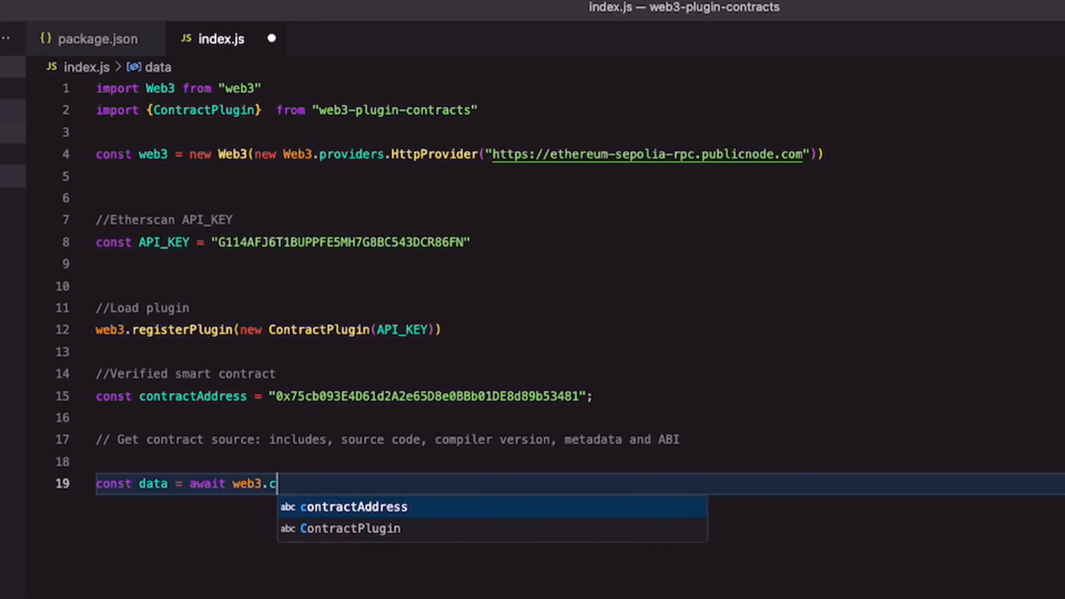
type("ontractPlugin.getContractSource(contractAddress);")
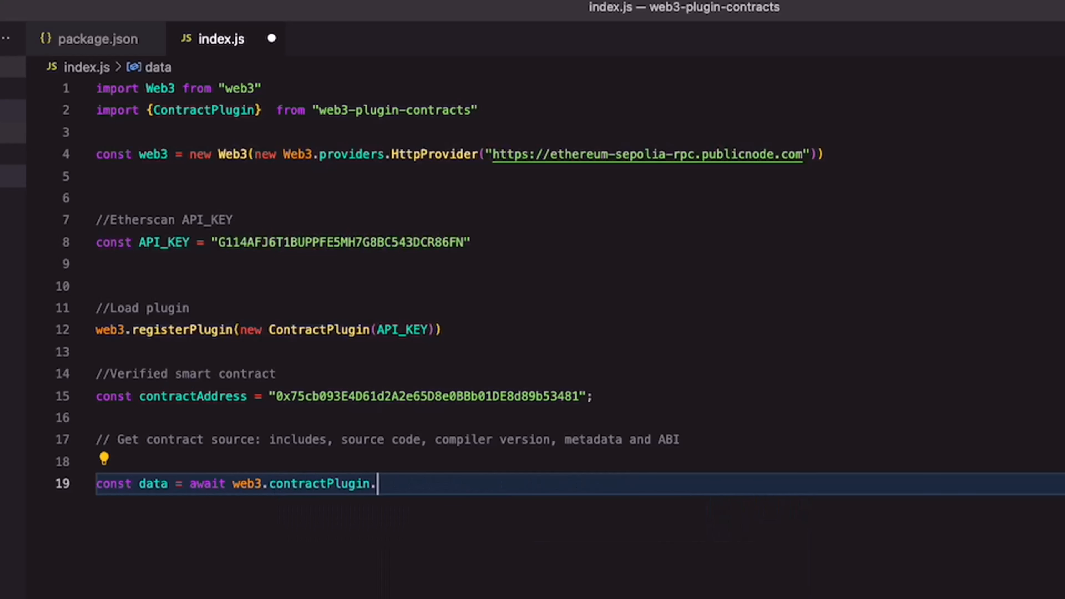
type("source(")
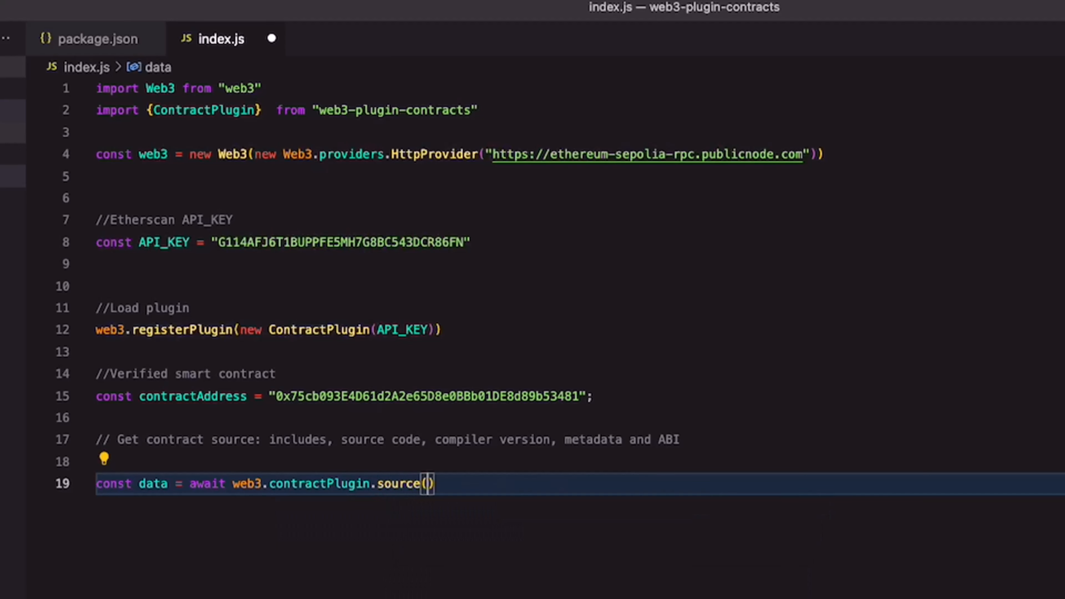
type("contractAddress")
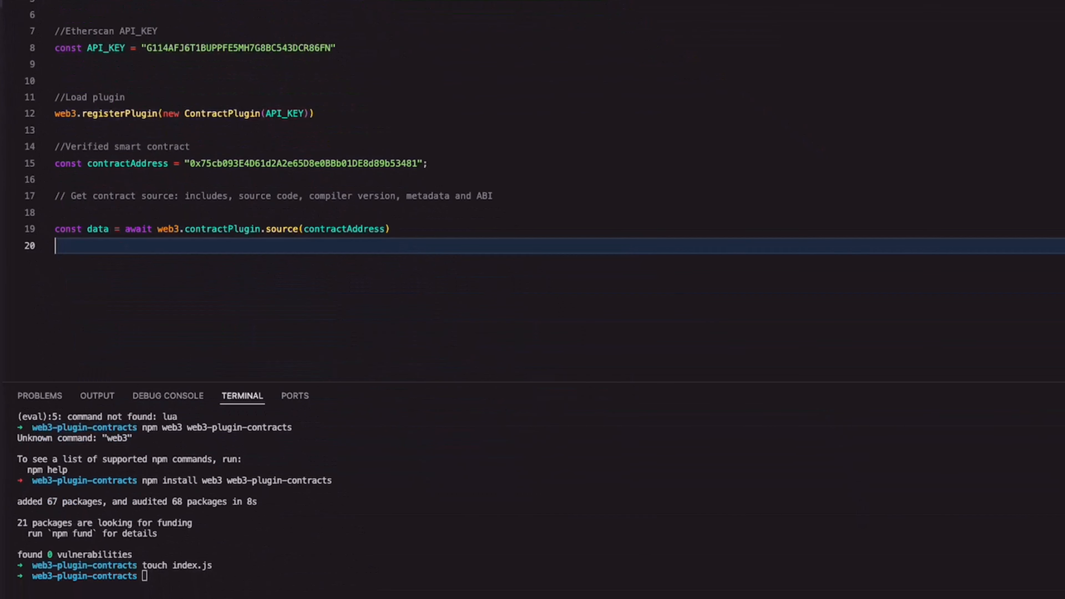
Add console.log('data', data) and run node index.js in the integrated terminal.
type("console.log('', );")
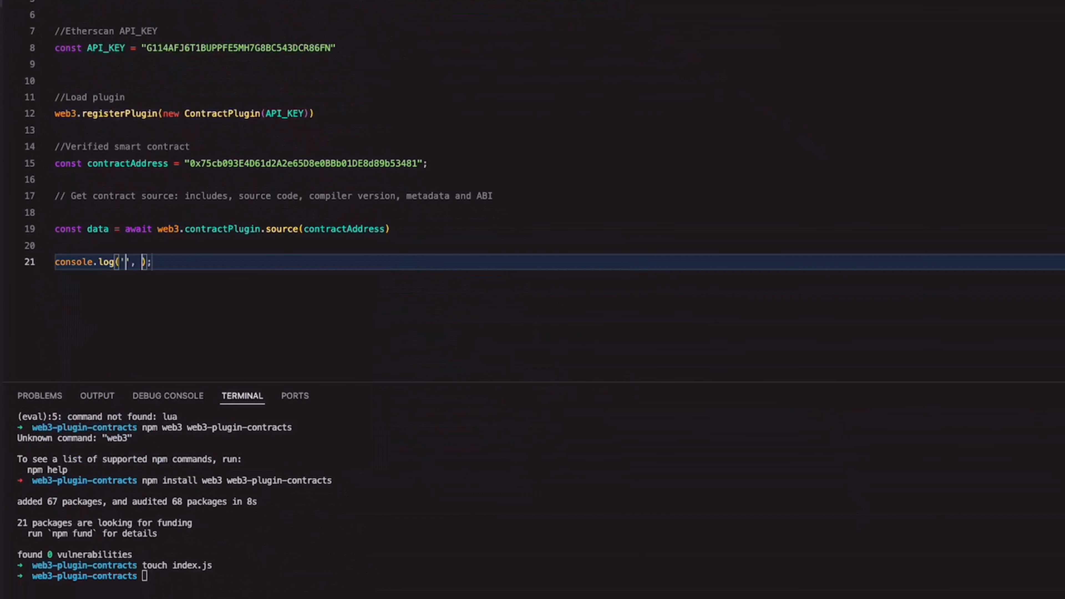
type("data")
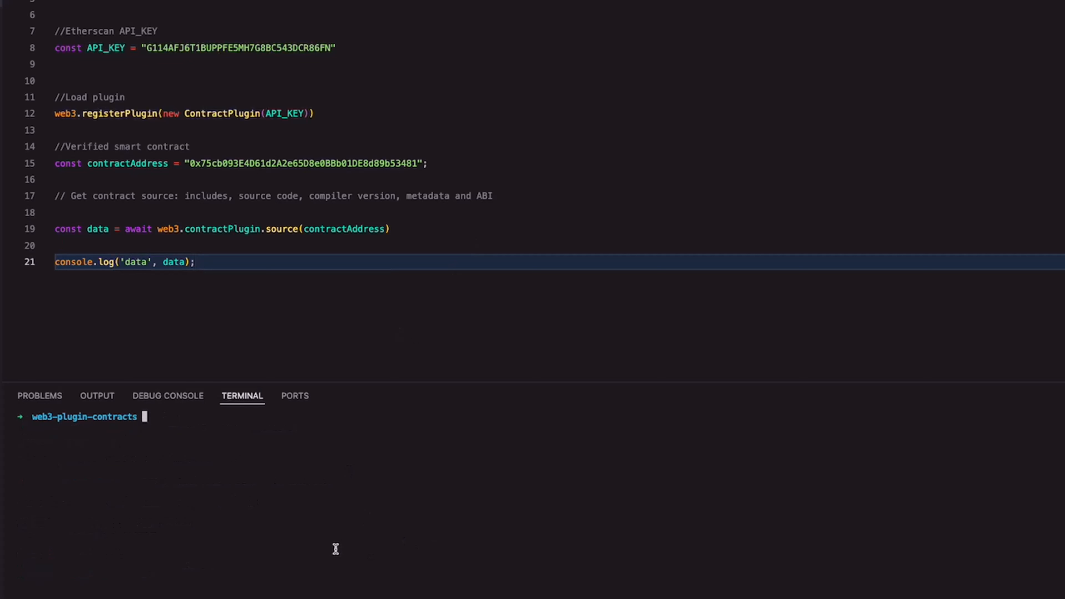
type("node index.js")
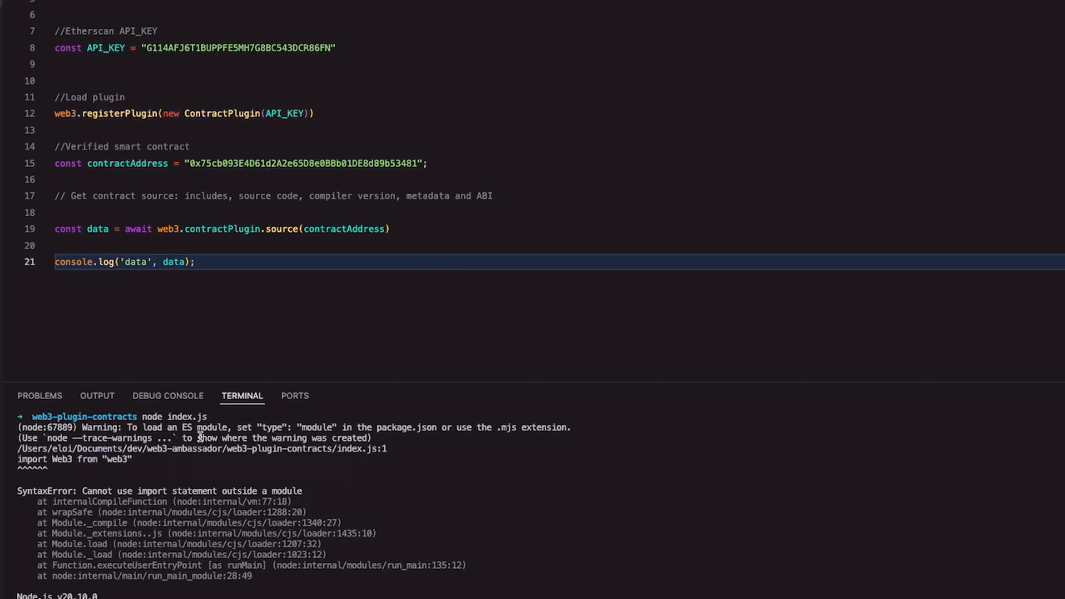
Highlight the 'load an ES module' warning text in the terminal output.
left_click_drag(138, 427, 229, 427)
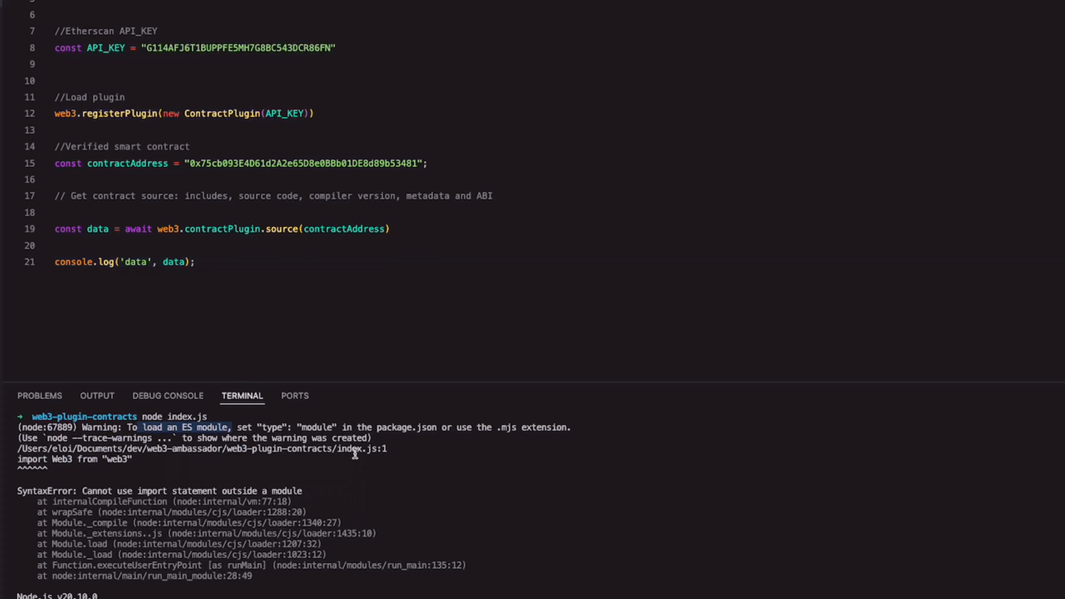
left_click_drag(136, 427, 335, 427)
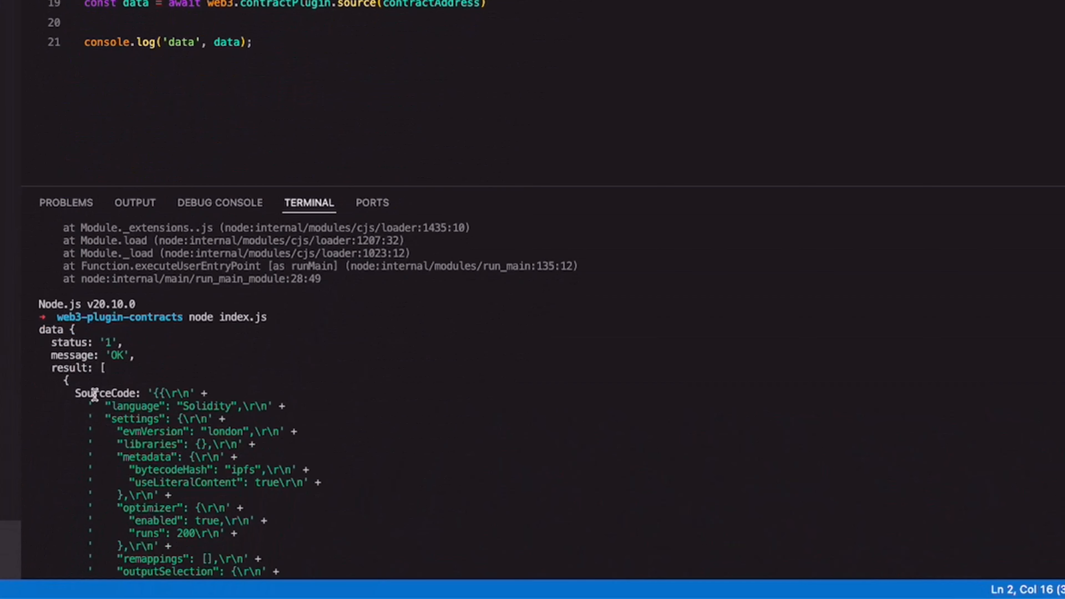
Scroll the returned contract data and point out CompilerVersion v0.8.17 for MetaMultiSigWallet.
scroll("down", 3)
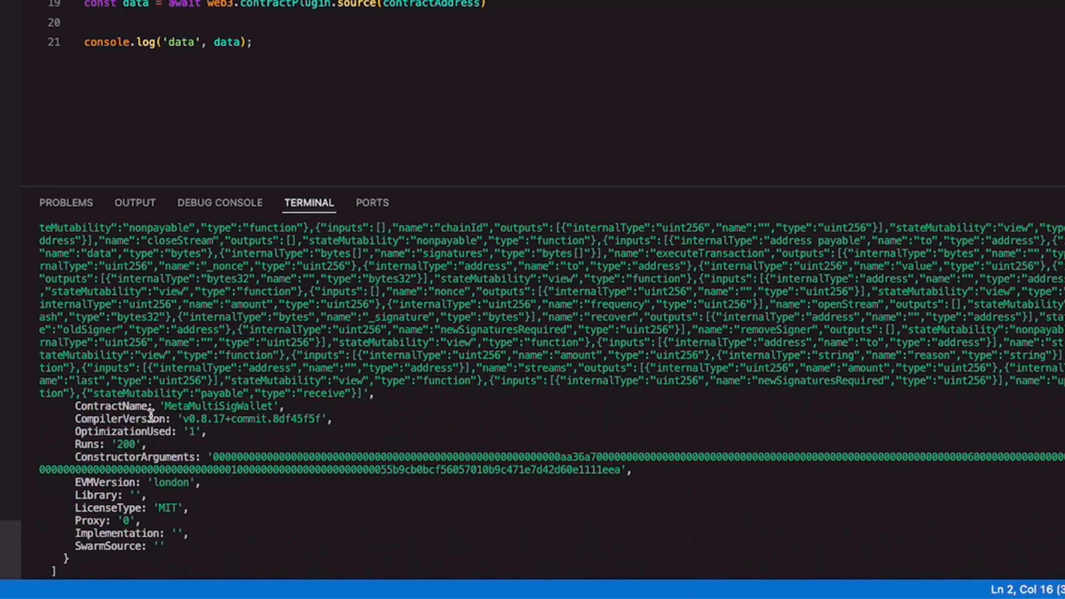
double_click(194, 417)
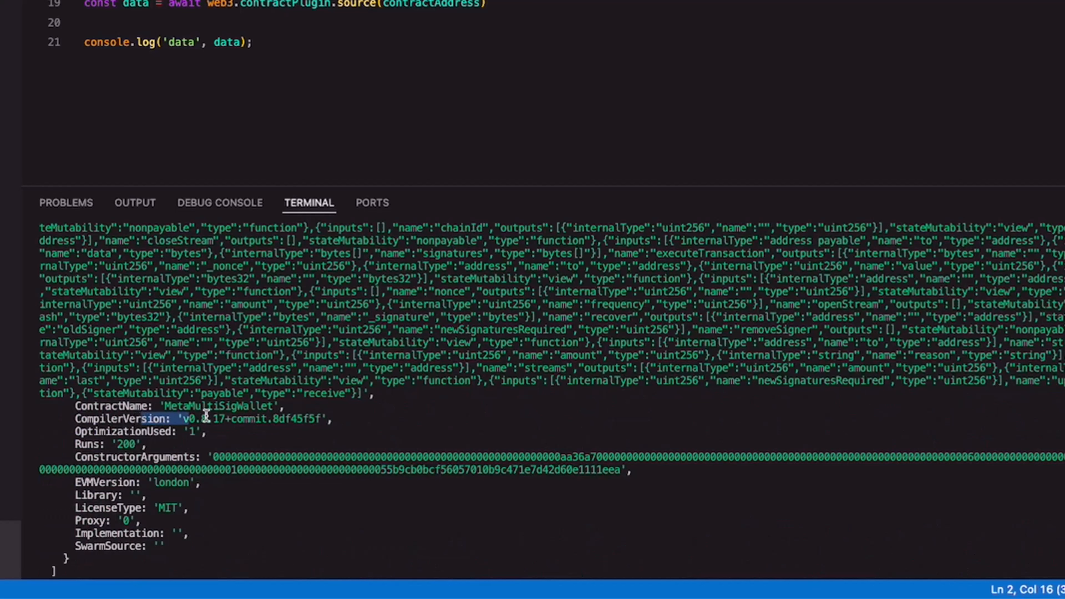
mouse_move(122, 482)
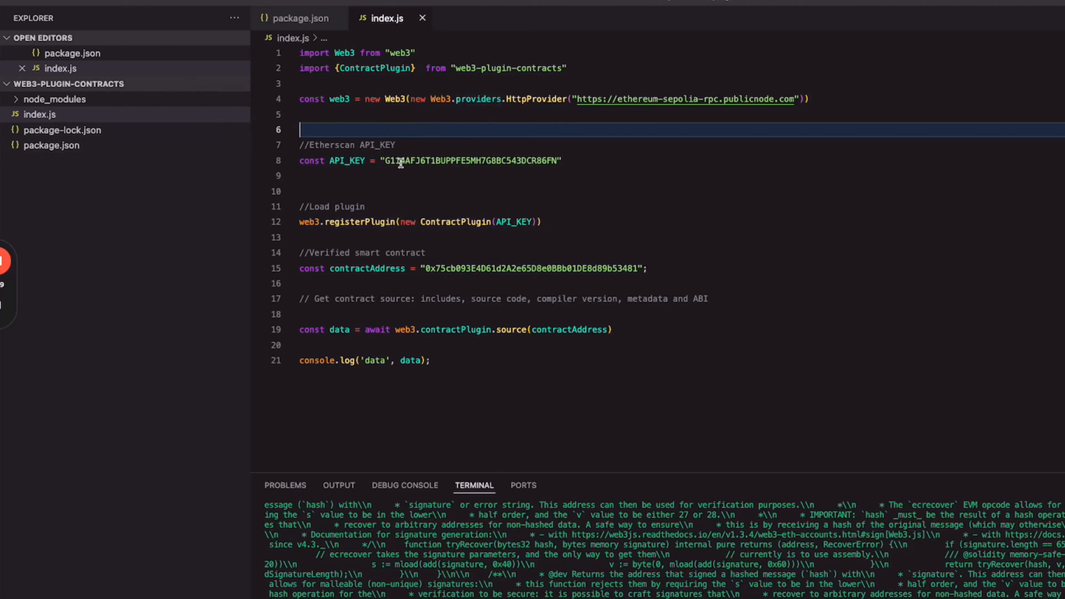
mouse_move(448, 272)
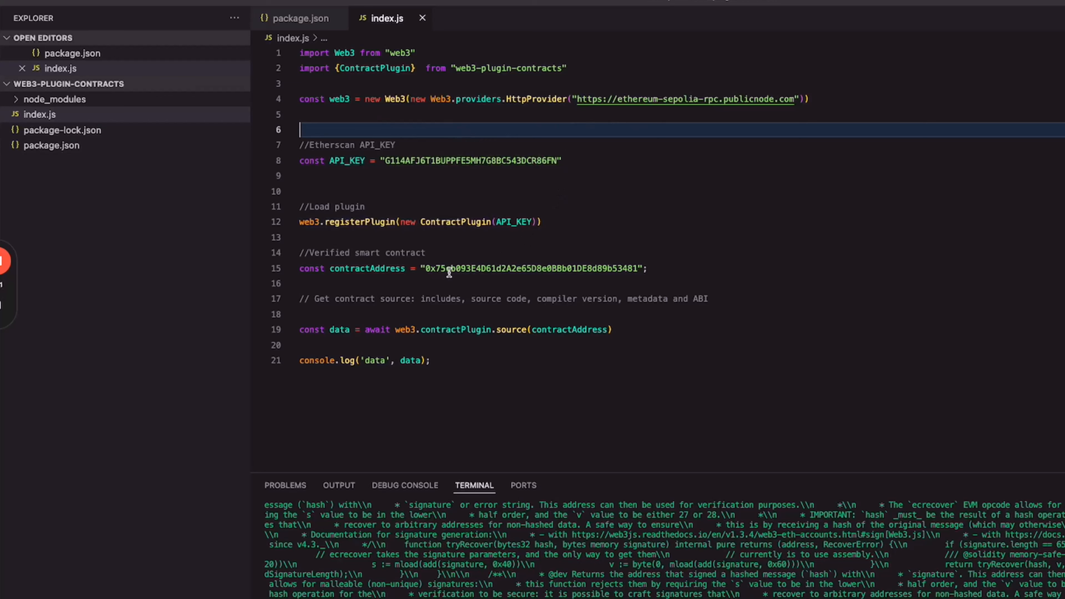